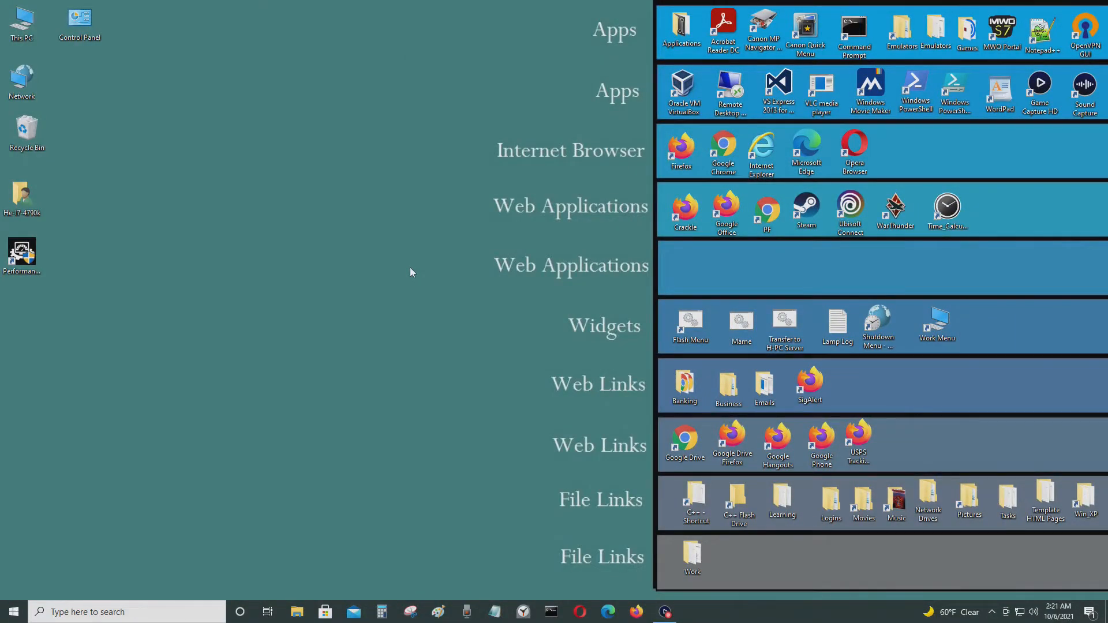
mouse_move(586, 525)
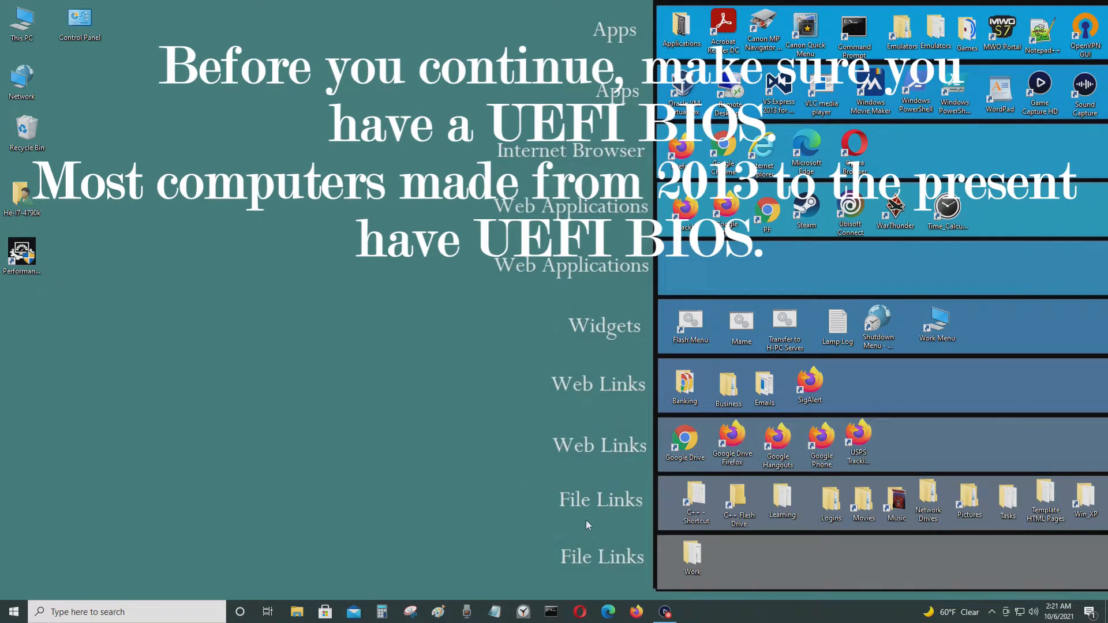
mouse_move(586, 493)
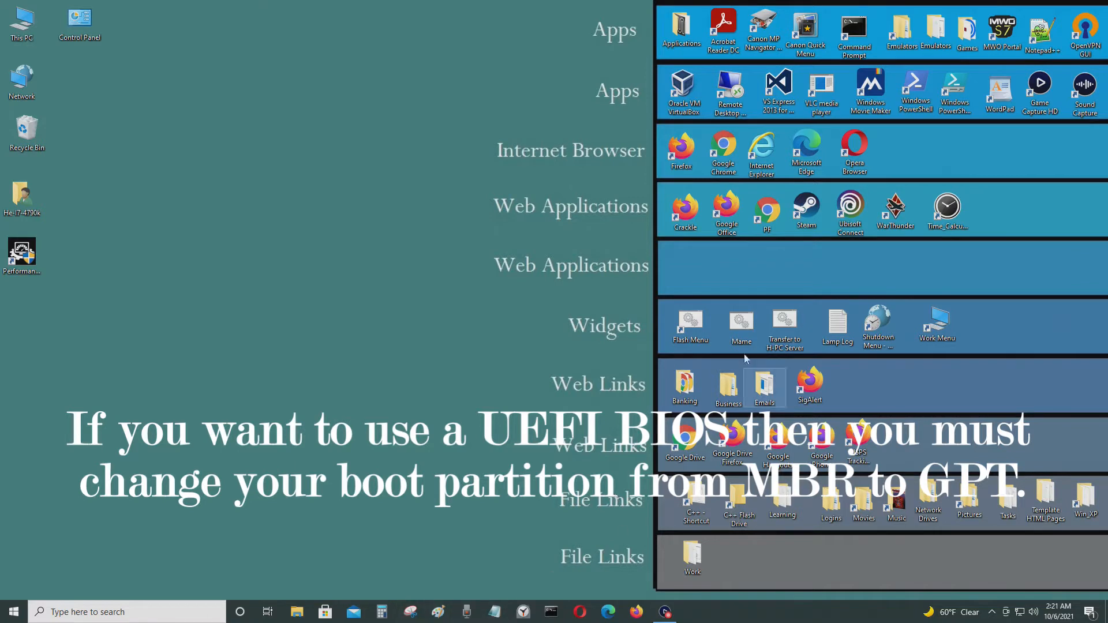
mouse_move(488, 406)
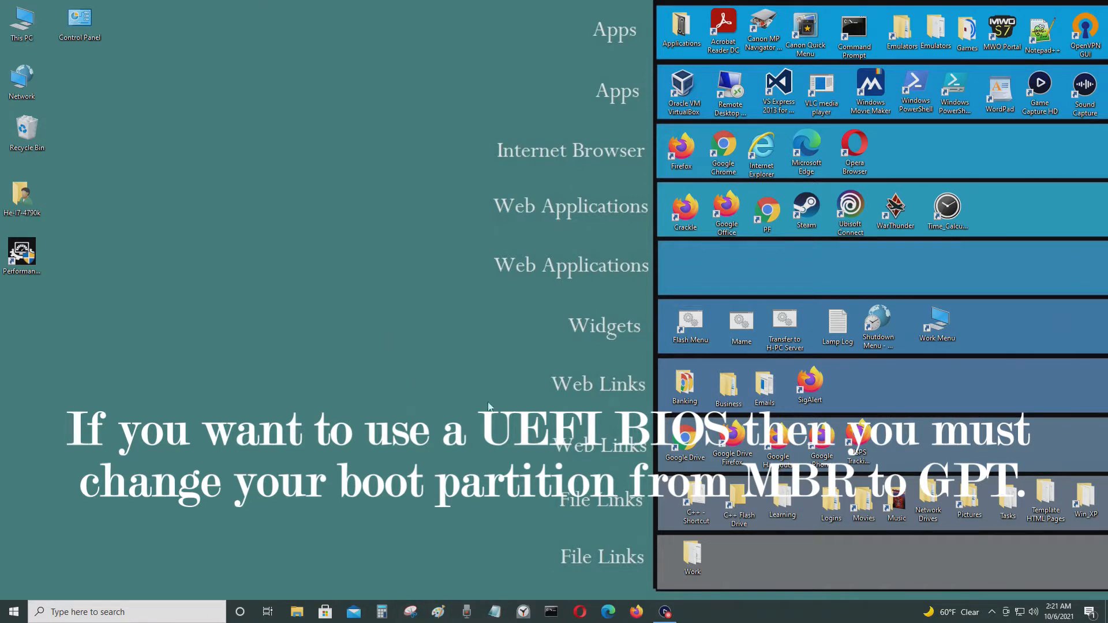
mouse_move(440, 337)
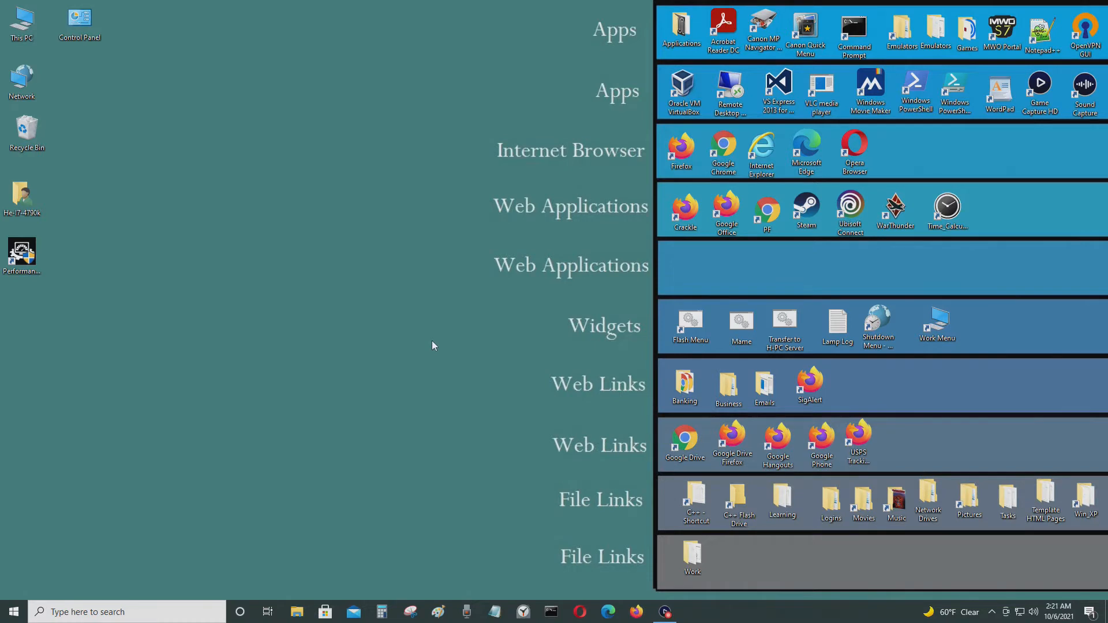
mouse_move(445, 338)
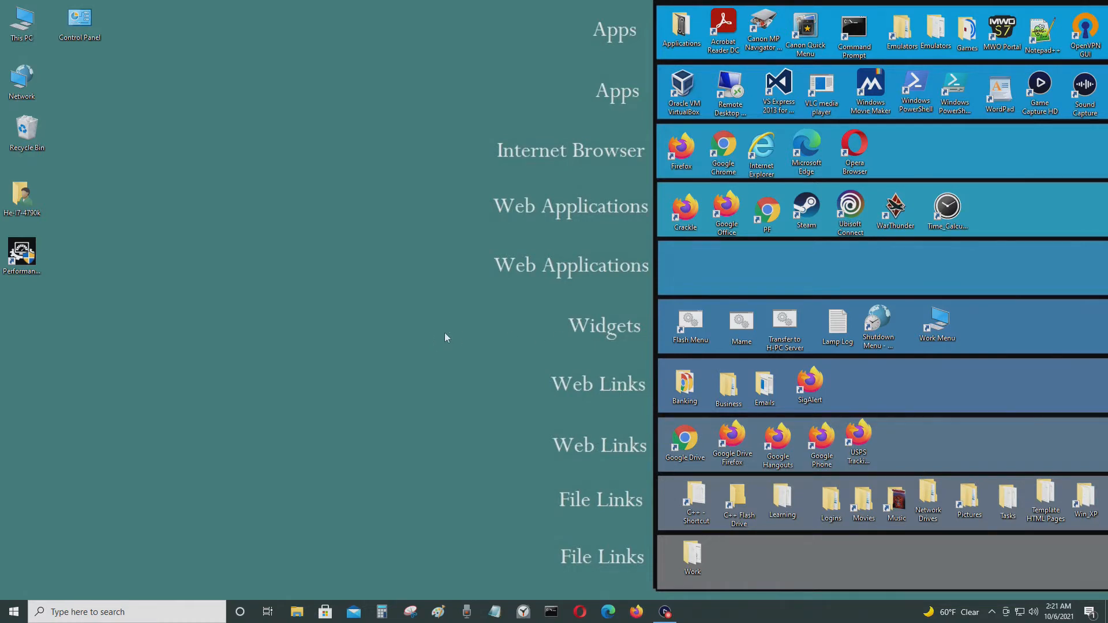
mouse_move(597, 359)
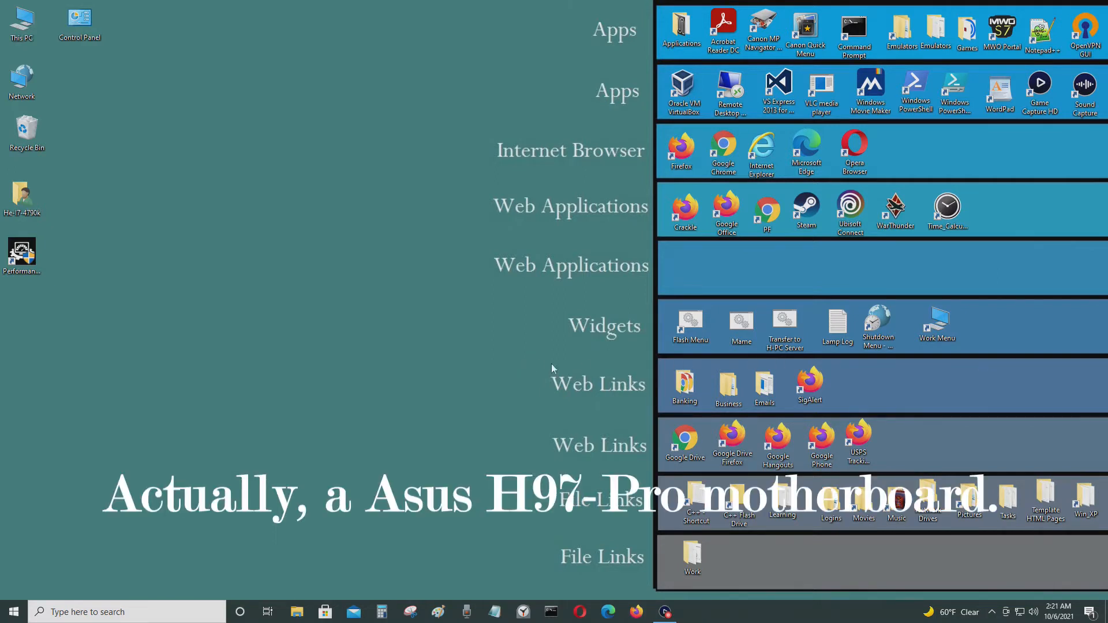
mouse_move(571, 368)
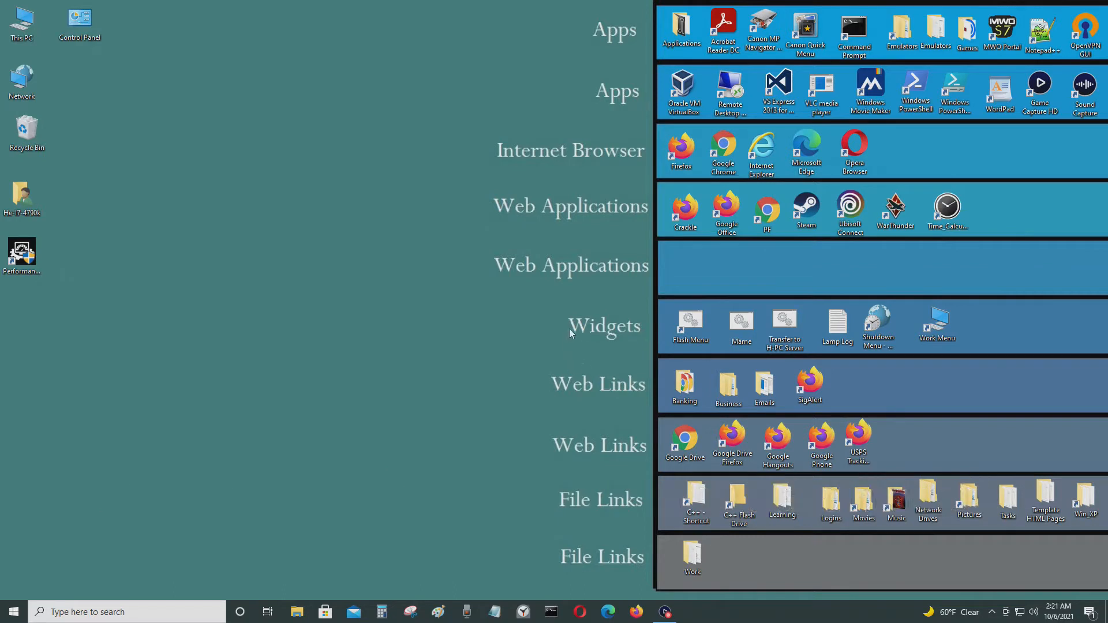
mouse_move(293, 352)
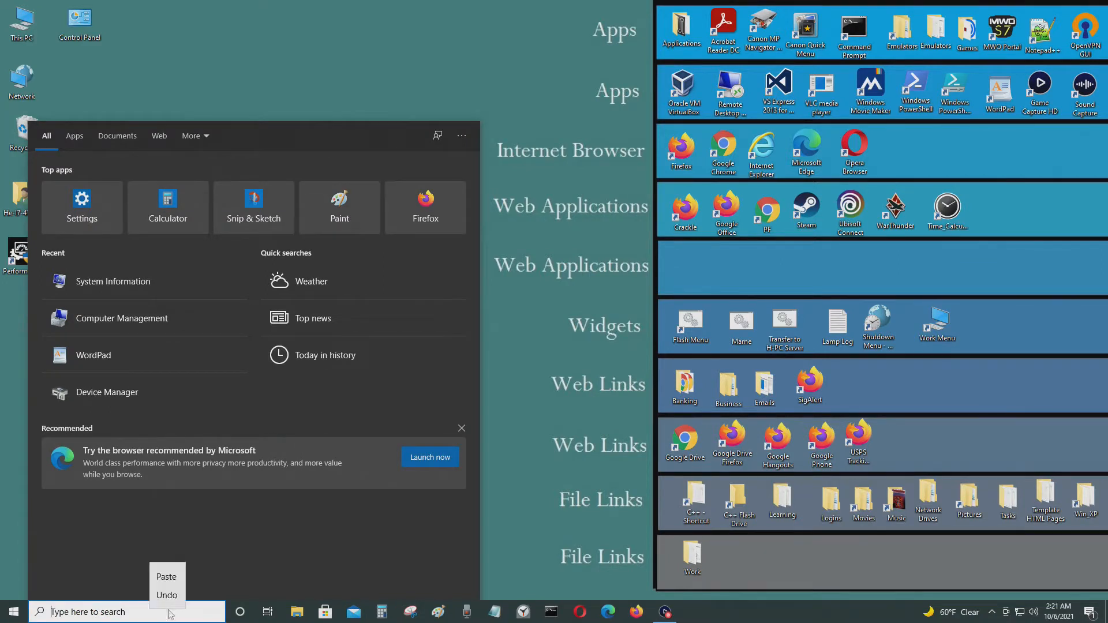
mouse_move(461, 467)
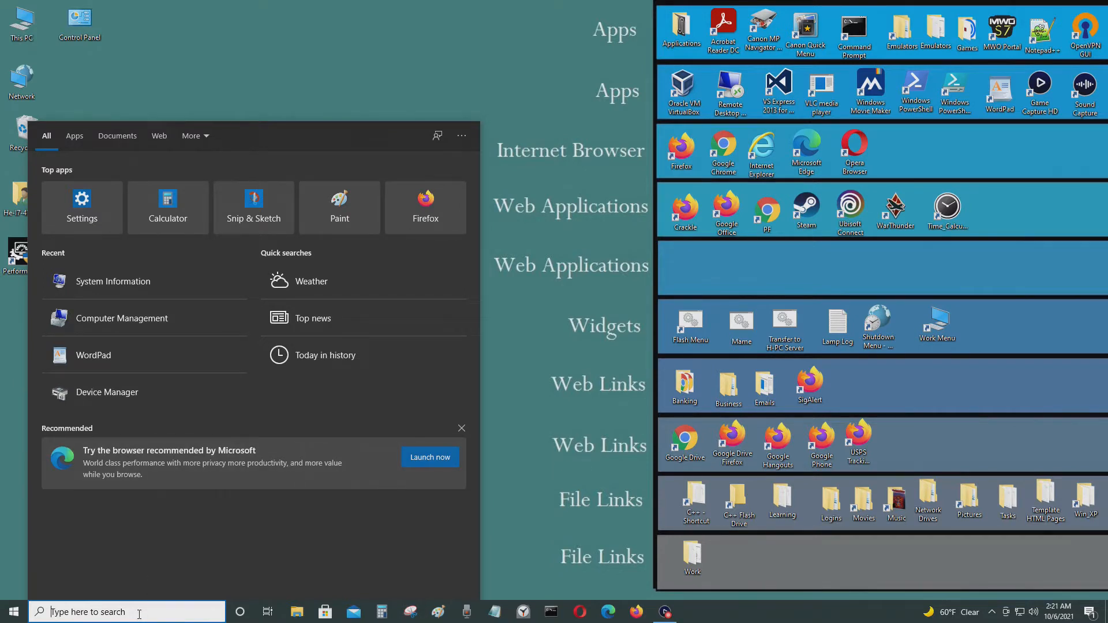
- Search Windows for 'computer' and launch Computer Management from the results
text(computer)
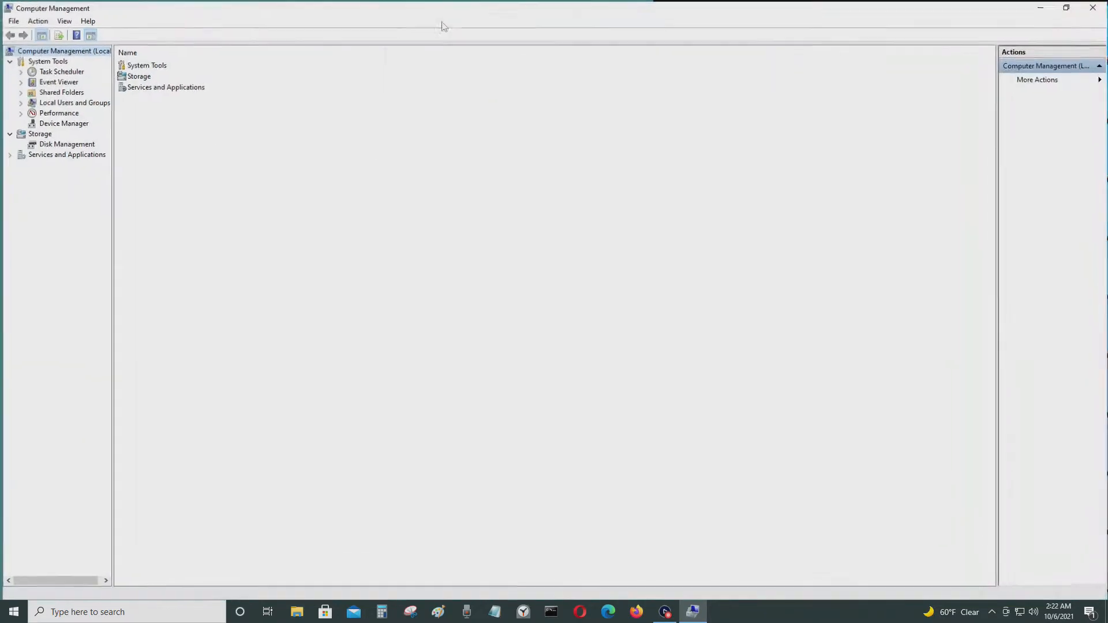
- Open Storage > Disk Management to view disks 0 through 4 and their partitions
click(40, 133)
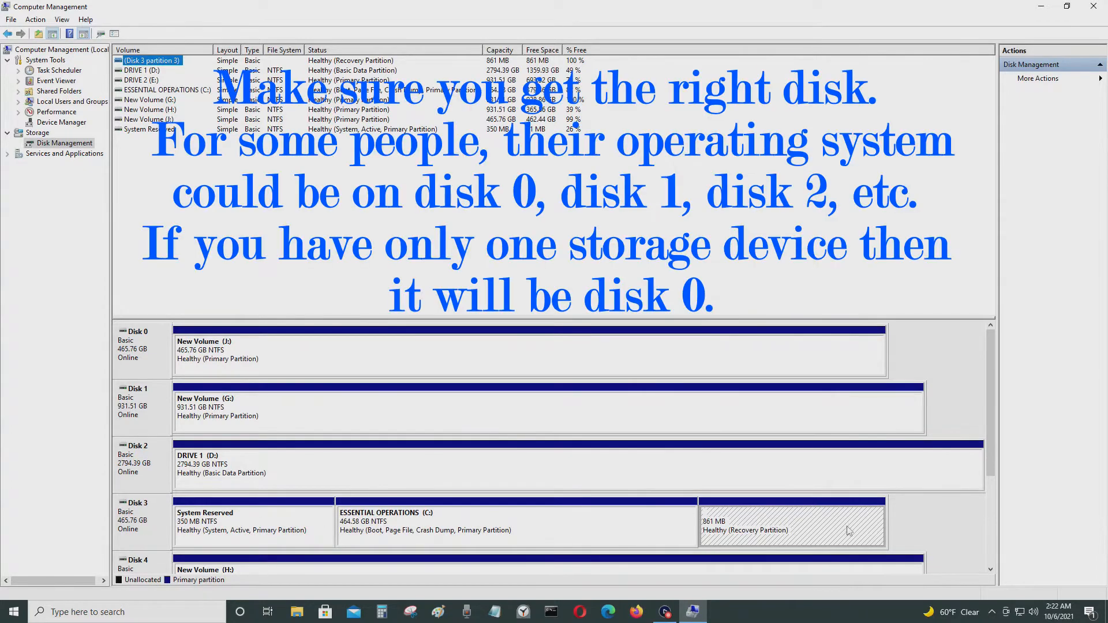
mouse_move(148, 378)
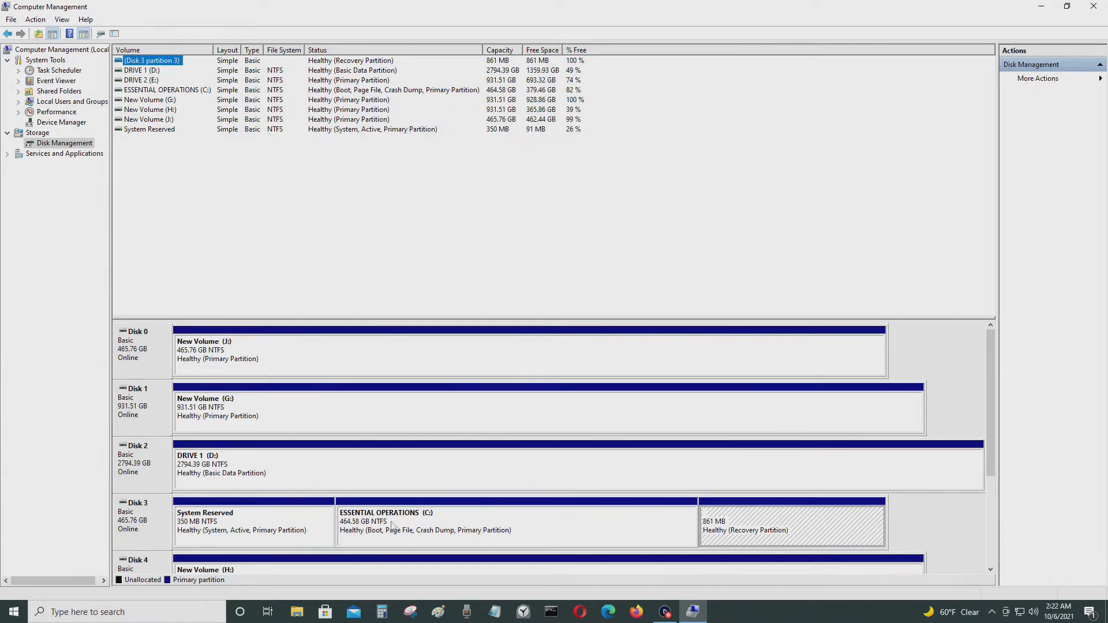
mouse_move(412, 525)
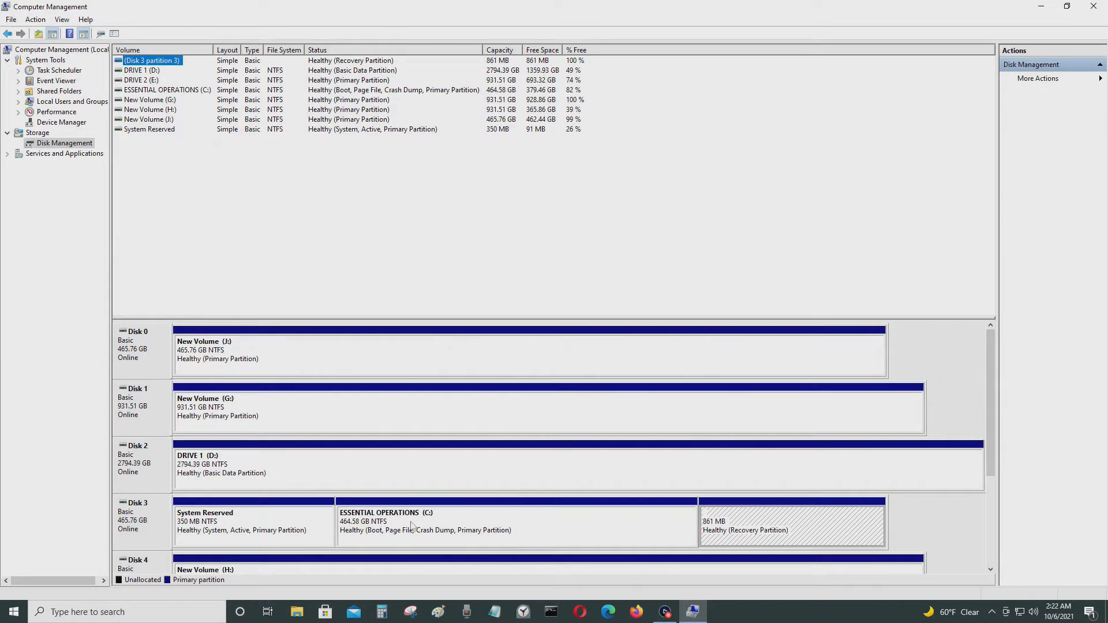
mouse_move(654, 523)
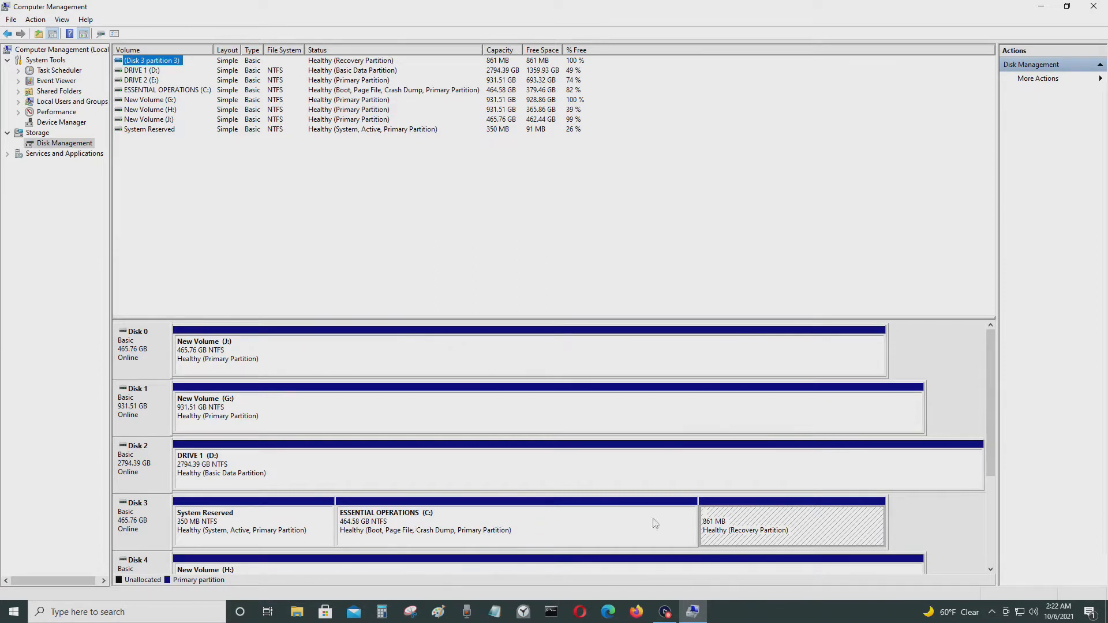
mouse_move(419, 522)
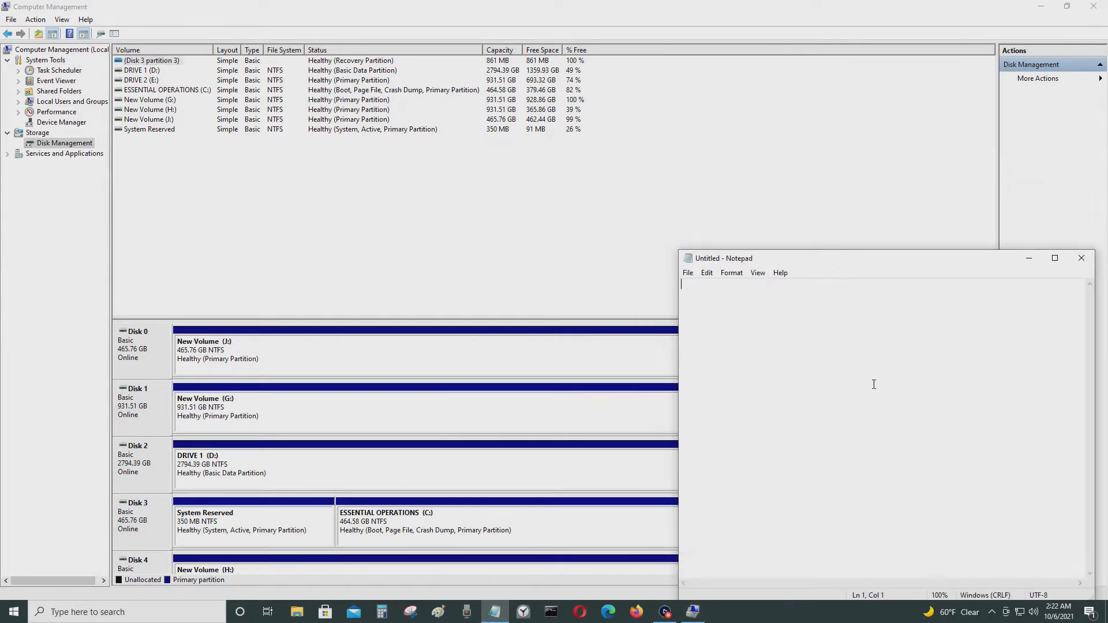
- Note 'Disk 3' in Notepad and select the ESSENTIAL OPERATIONS (C:) volume
text(Disk 3)
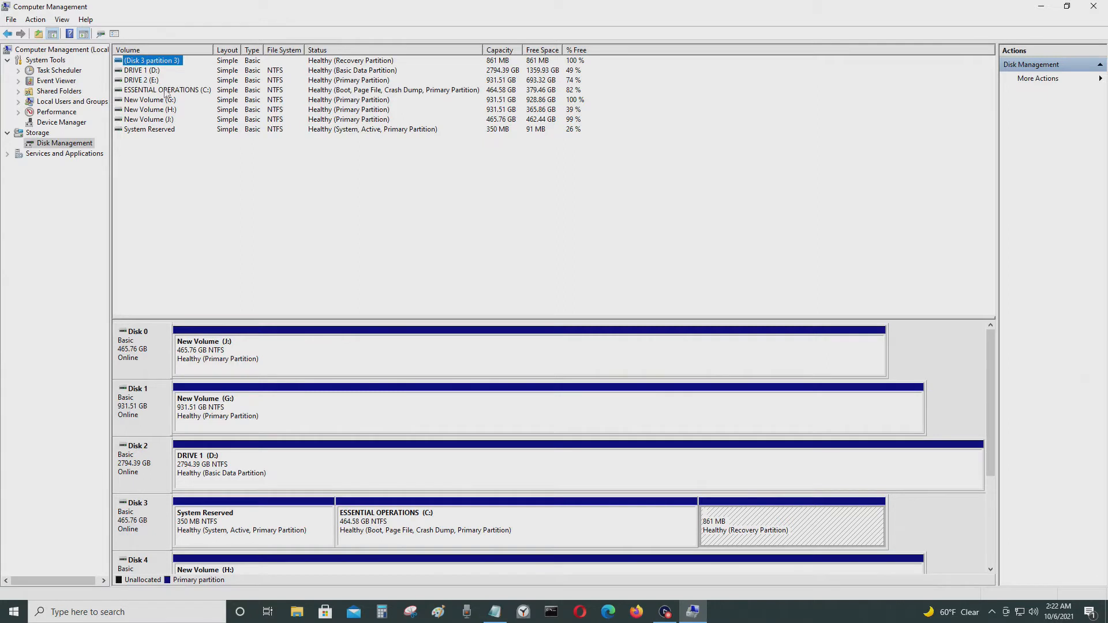
click(167, 90)
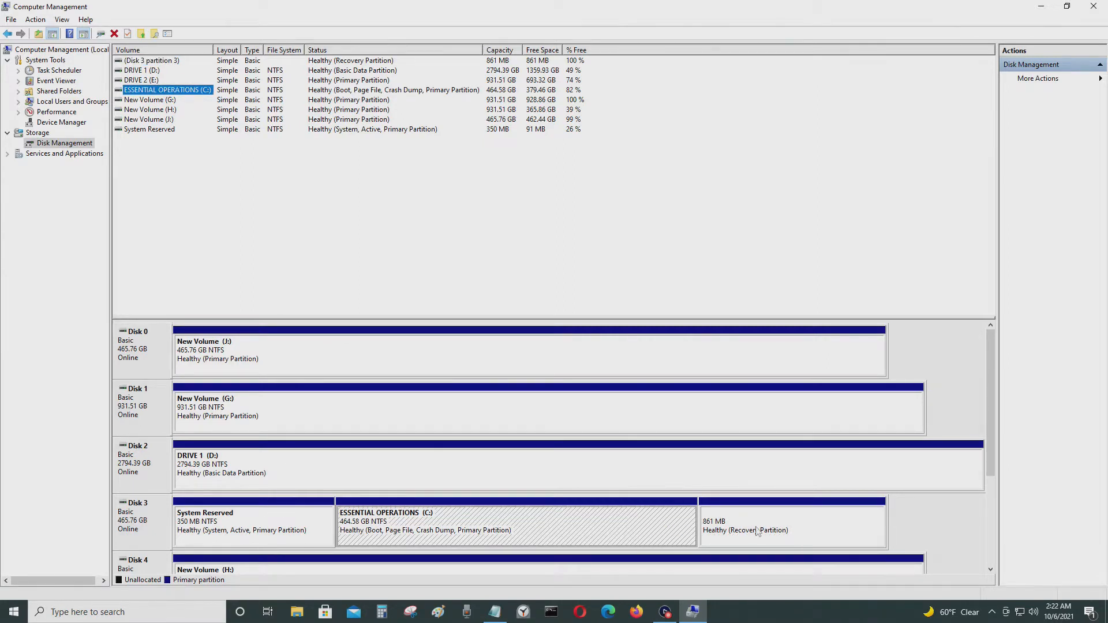
mouse_move(445, 524)
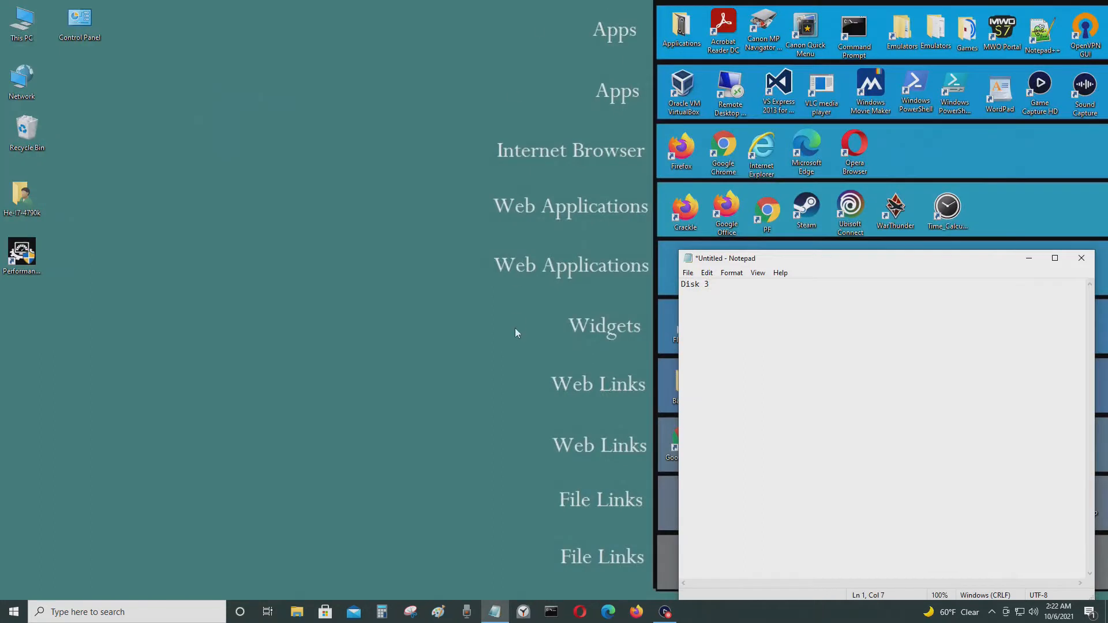
- Relaunch Computer Management via a 'computer manage' search, open Disk Management, and maximize it
click(127, 612)
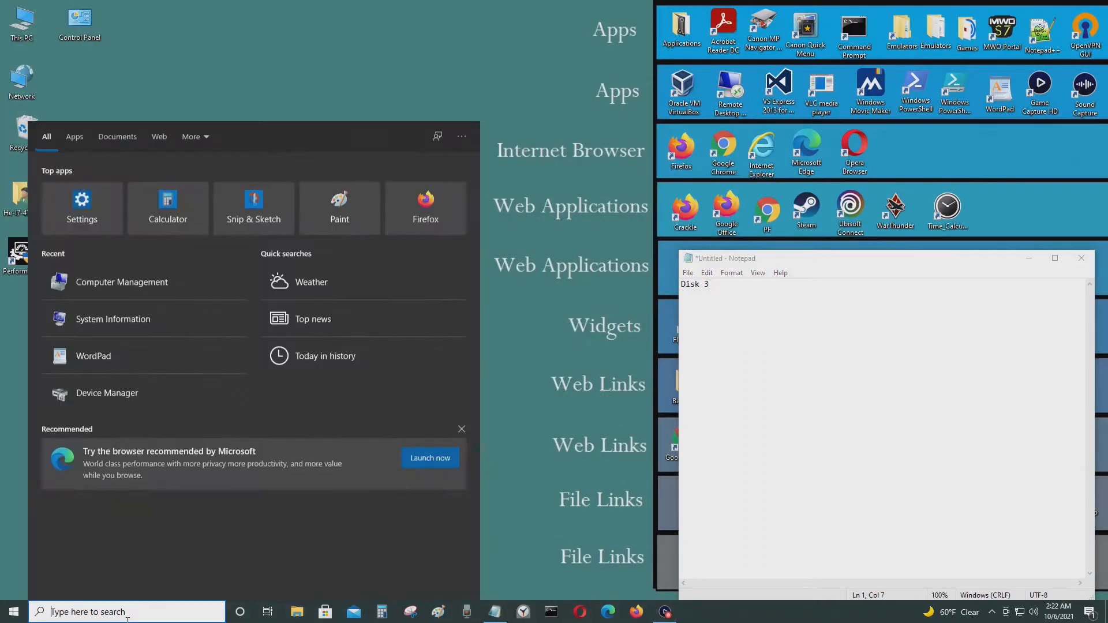
text(computer manage)
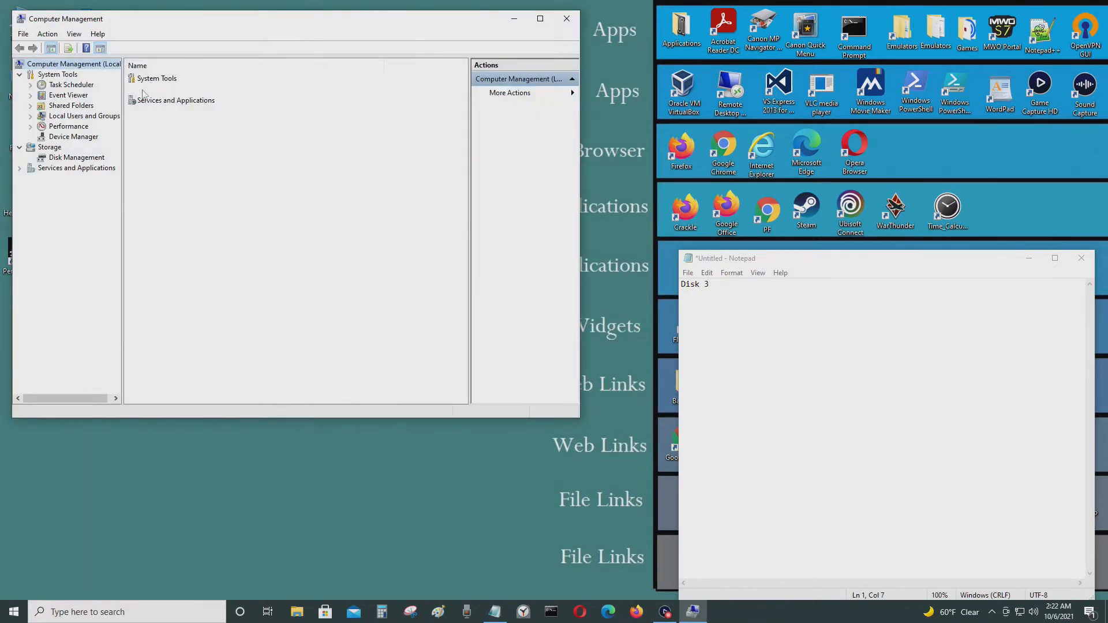
click(76, 157)
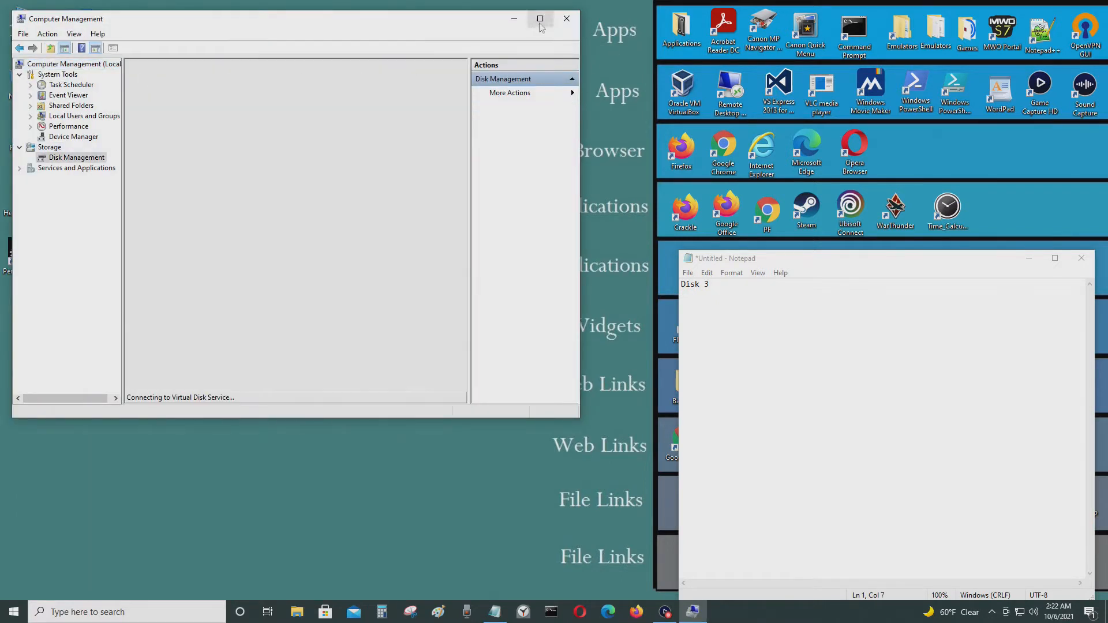
click(539, 18)
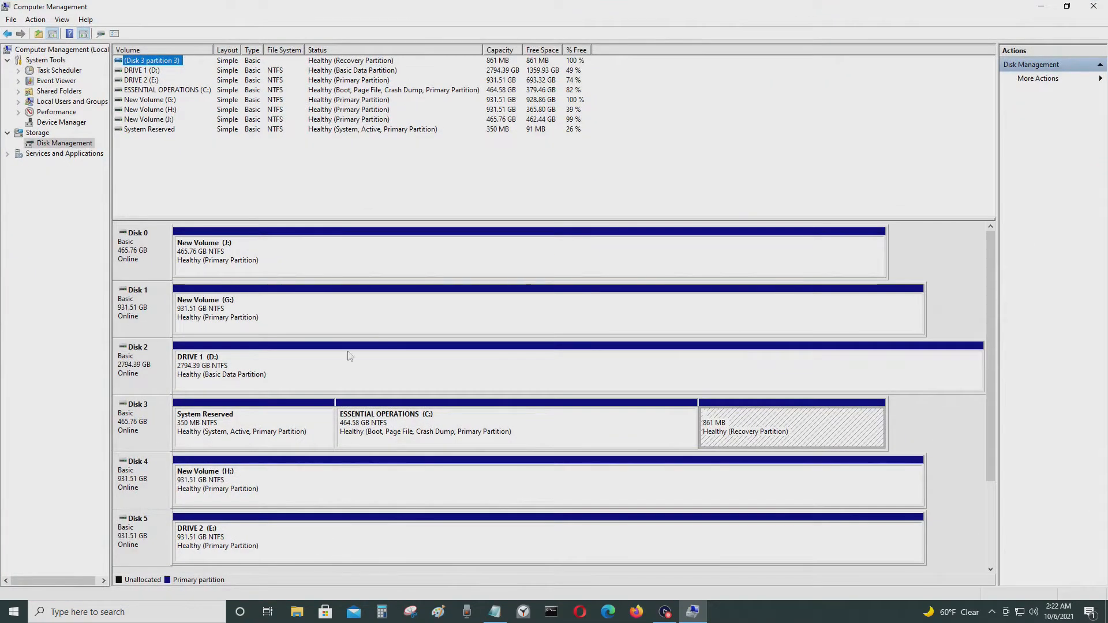
mouse_move(92, 412)
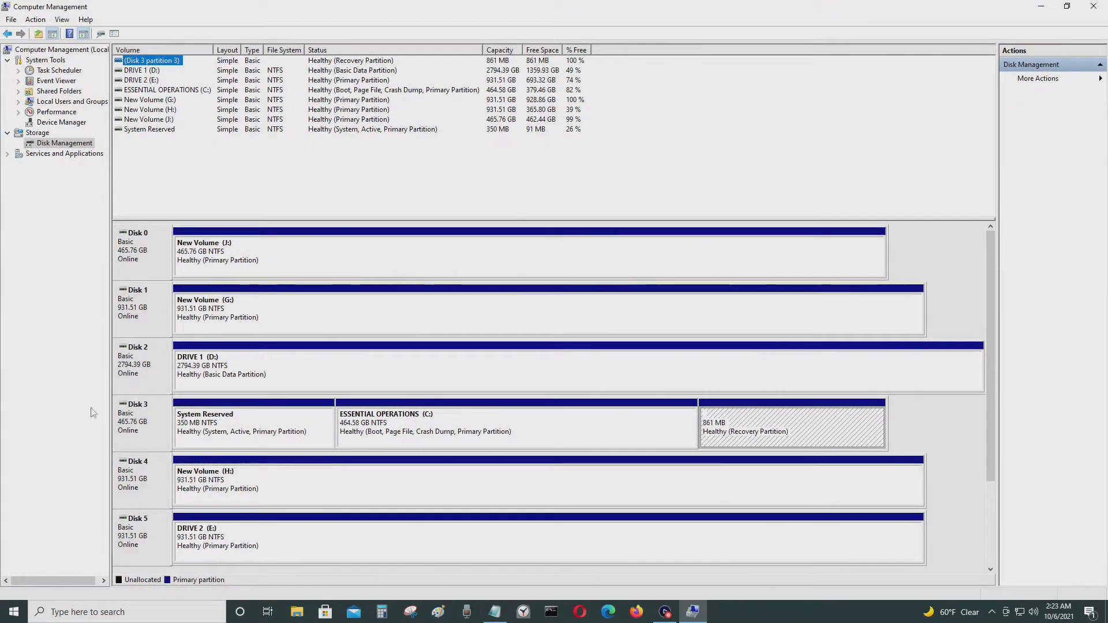
- Confirm Disk 3's Volumes tab shows Master Boot Record (MBR) partition style, then cancel
right_click(138, 416)
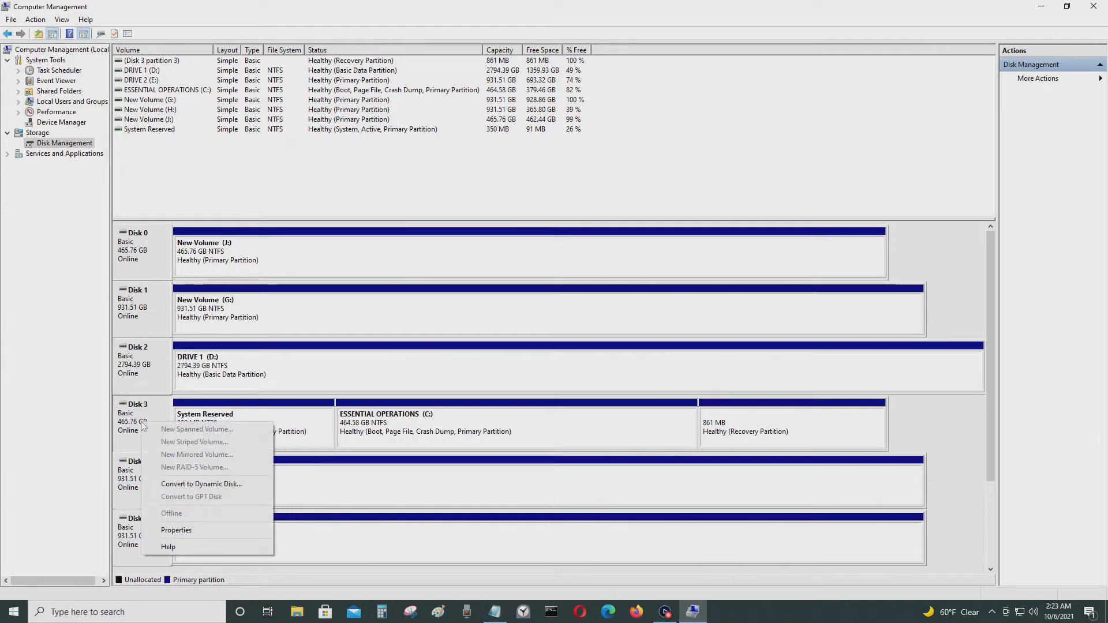
click(176, 530)
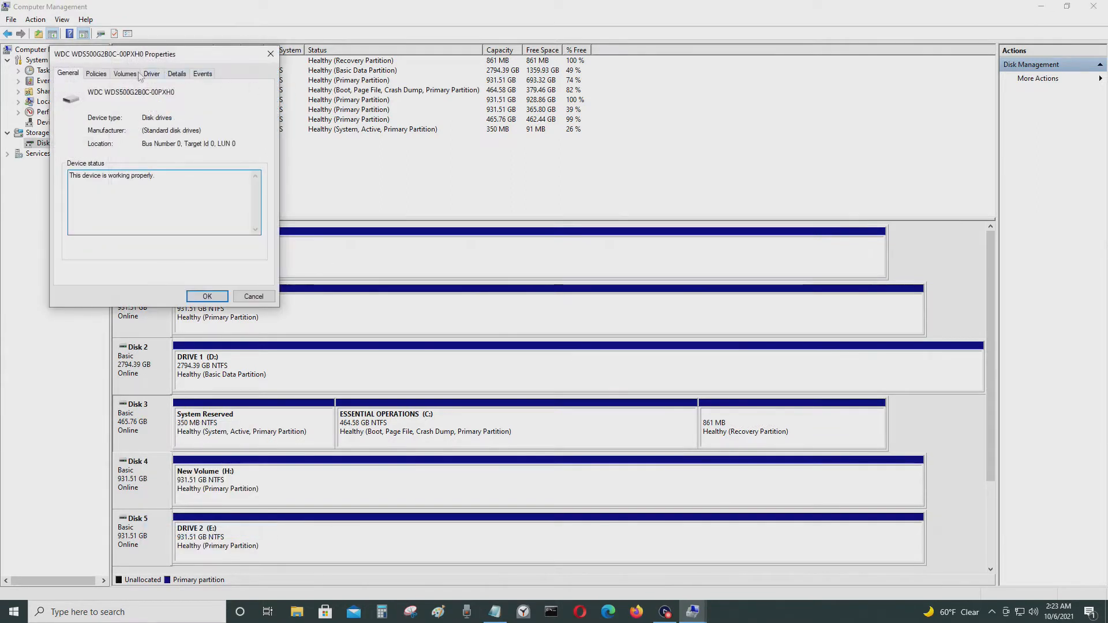
click(125, 73)
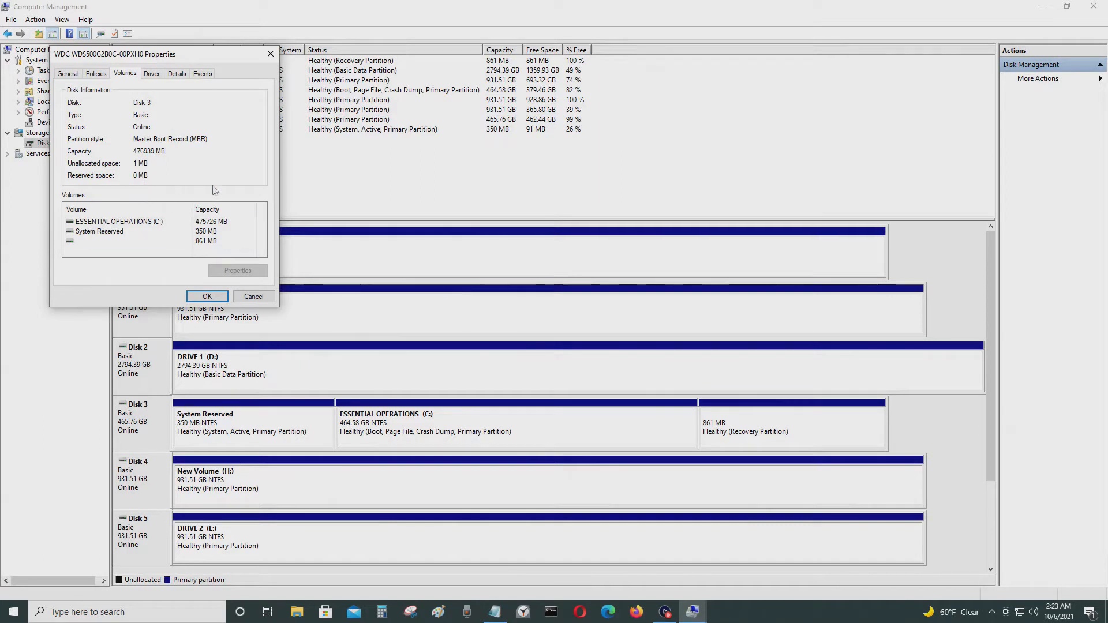
mouse_move(204, 150)
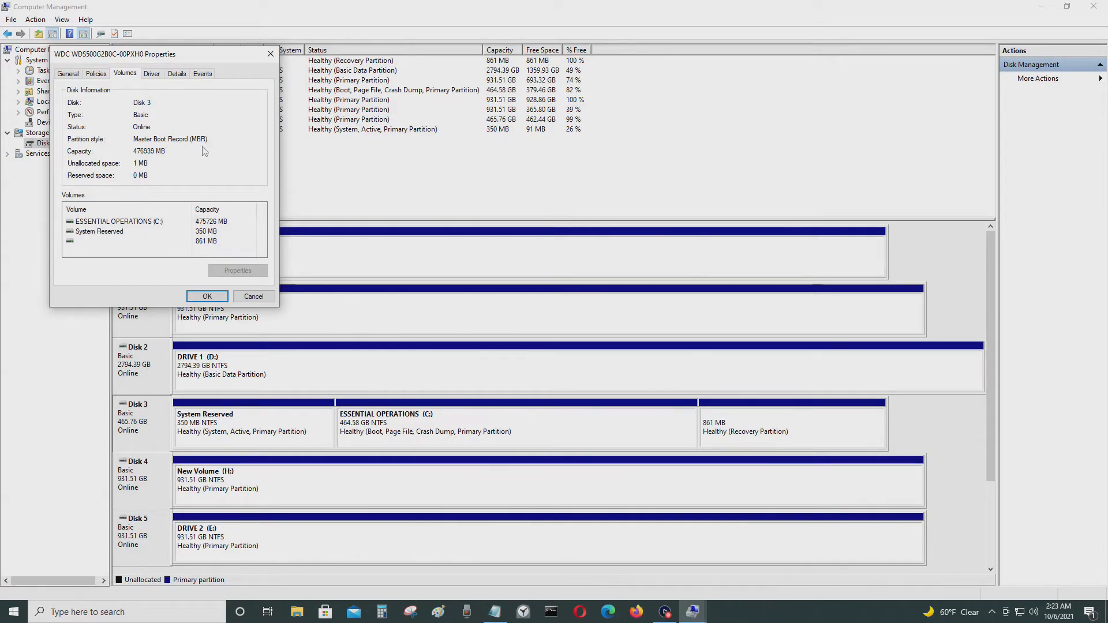
mouse_move(153, 148)
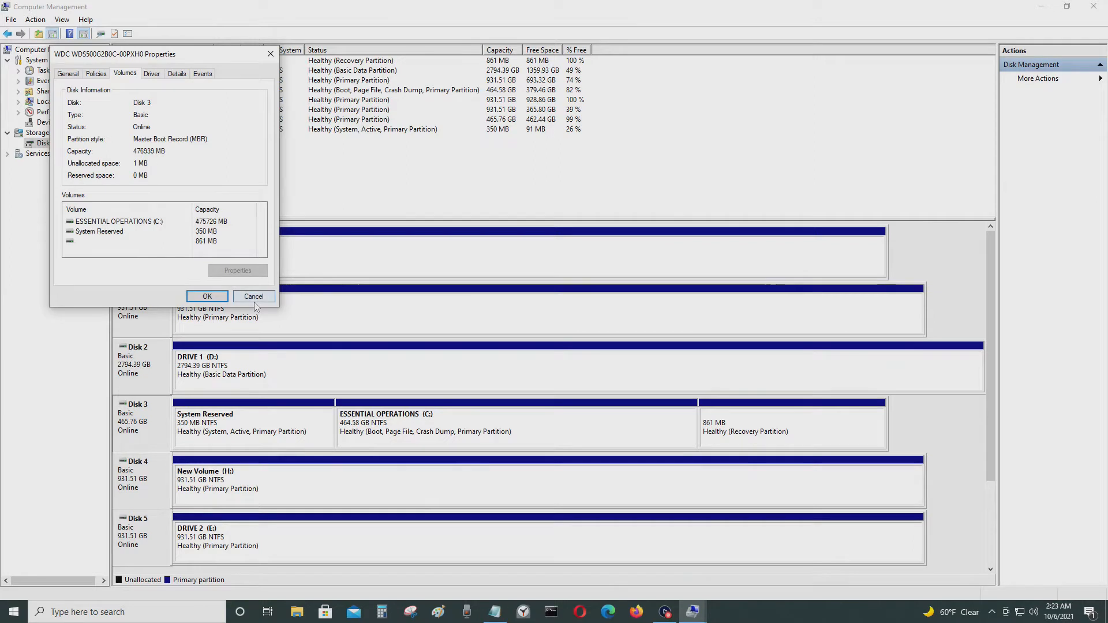
mouse_move(253, 296)
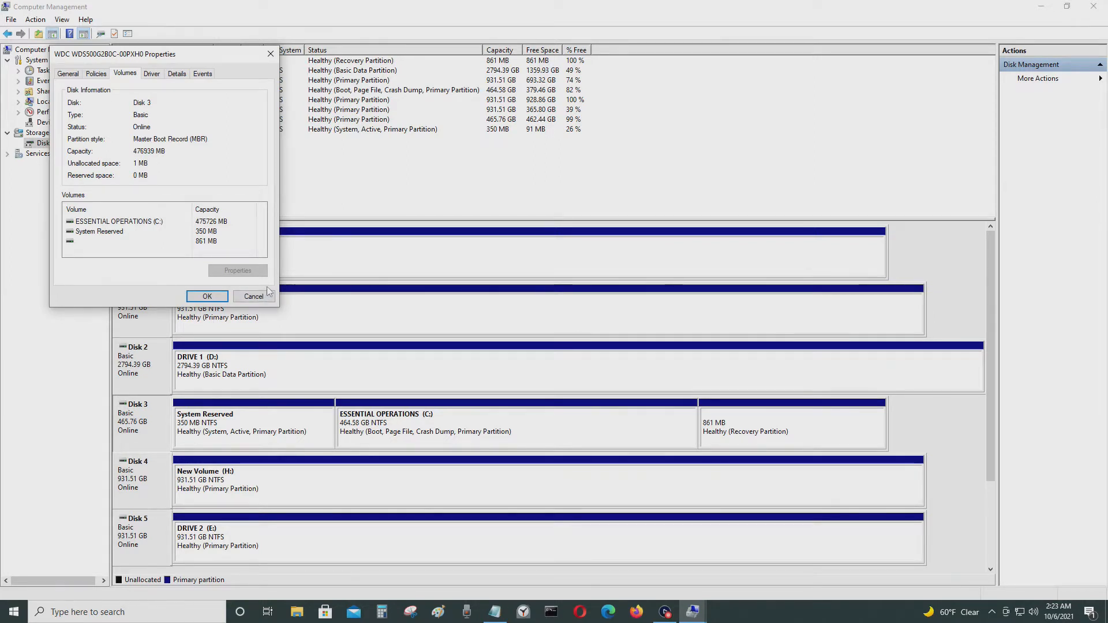
click(206, 296)
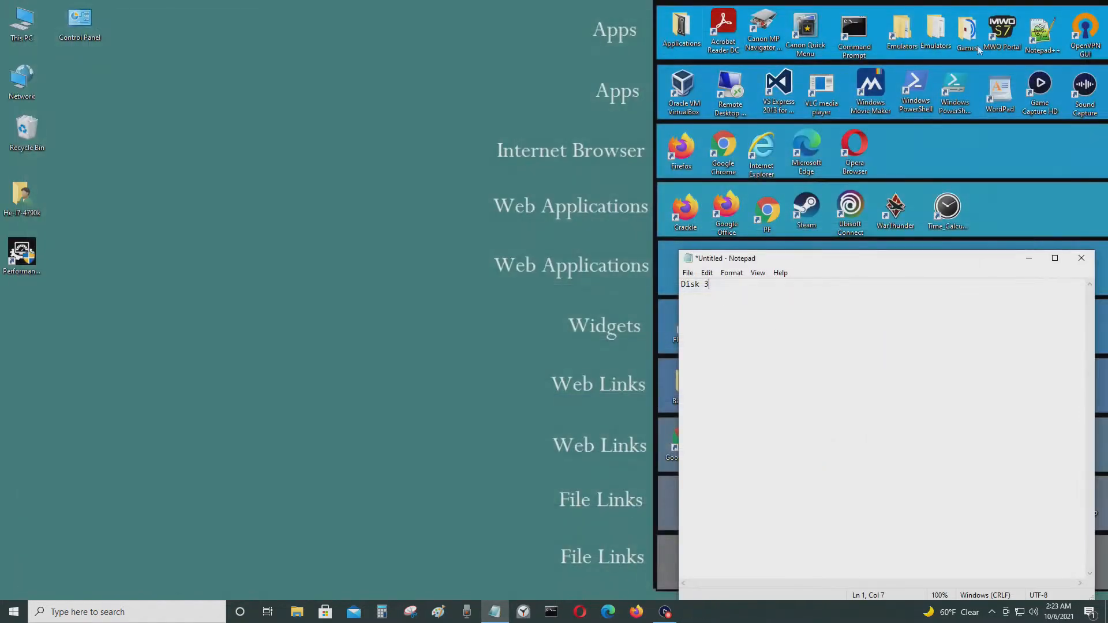
- Launch Command Prompt as administrator from a 'cmd' search, approving the UAC prompt
click(12, 611)
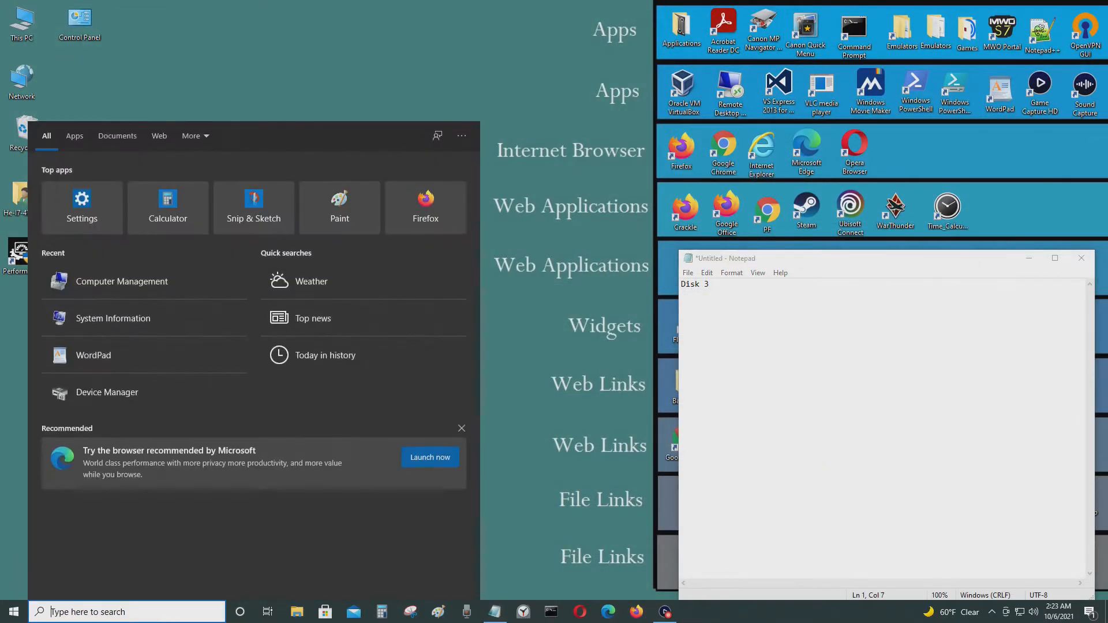
text(c)
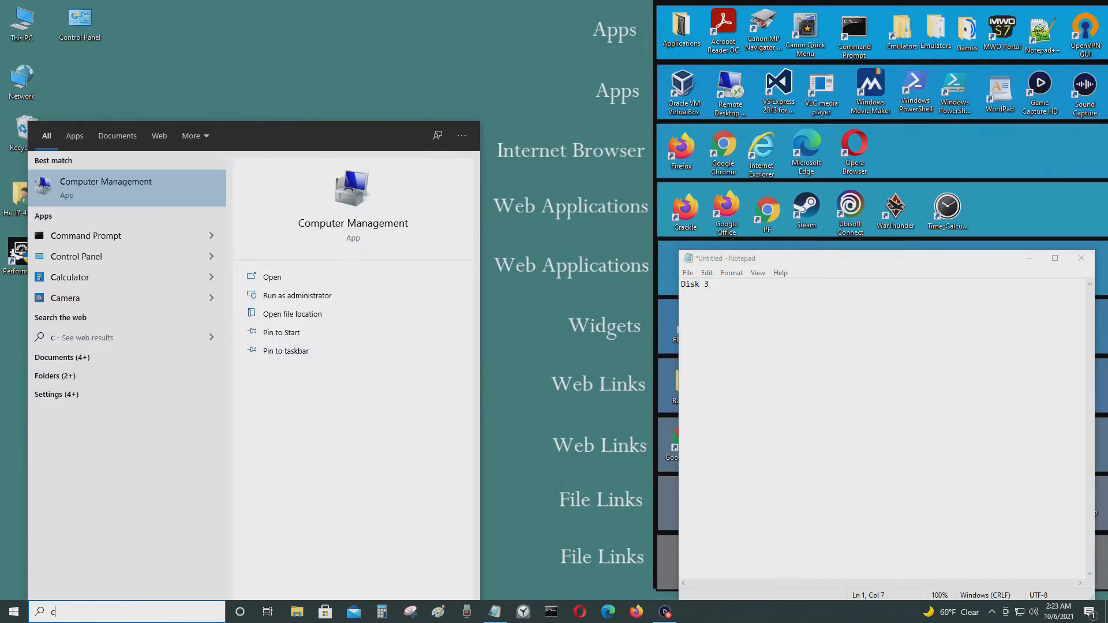
text(md)
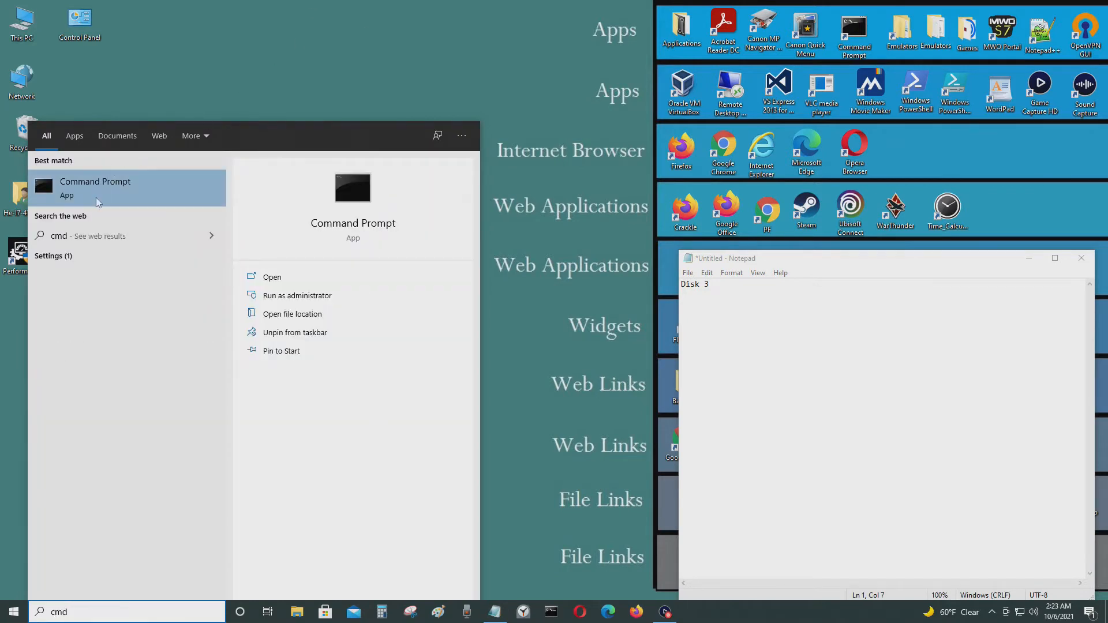
click(297, 295)
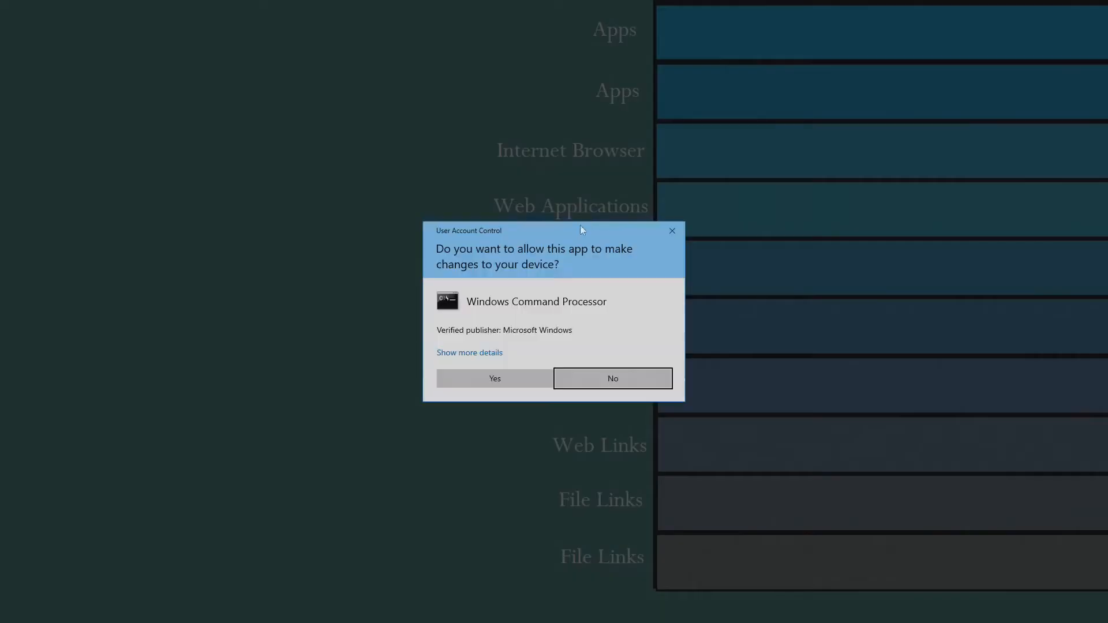
click(494, 378)
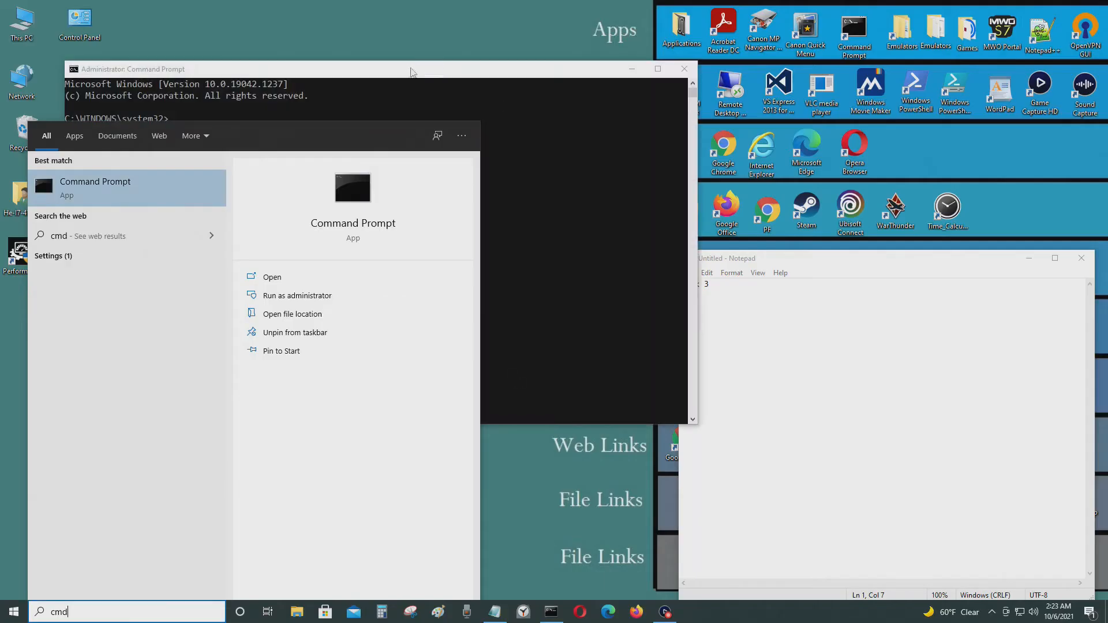
click(271, 276)
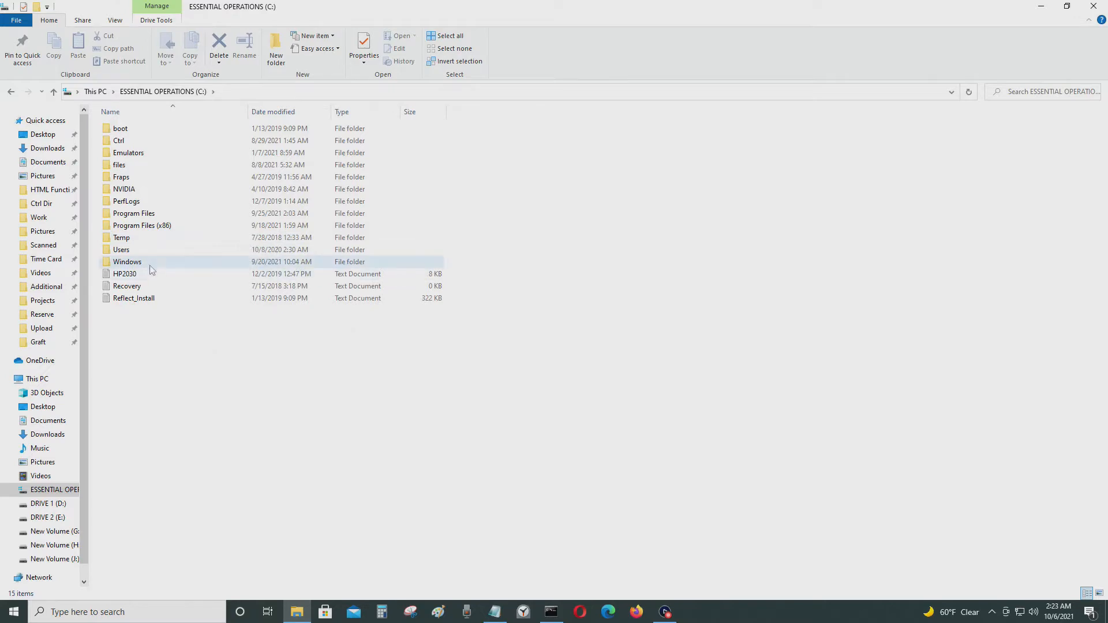
- Browse into C:\Windows\System32 and select the MBR2GPT application
double_click(127, 261)
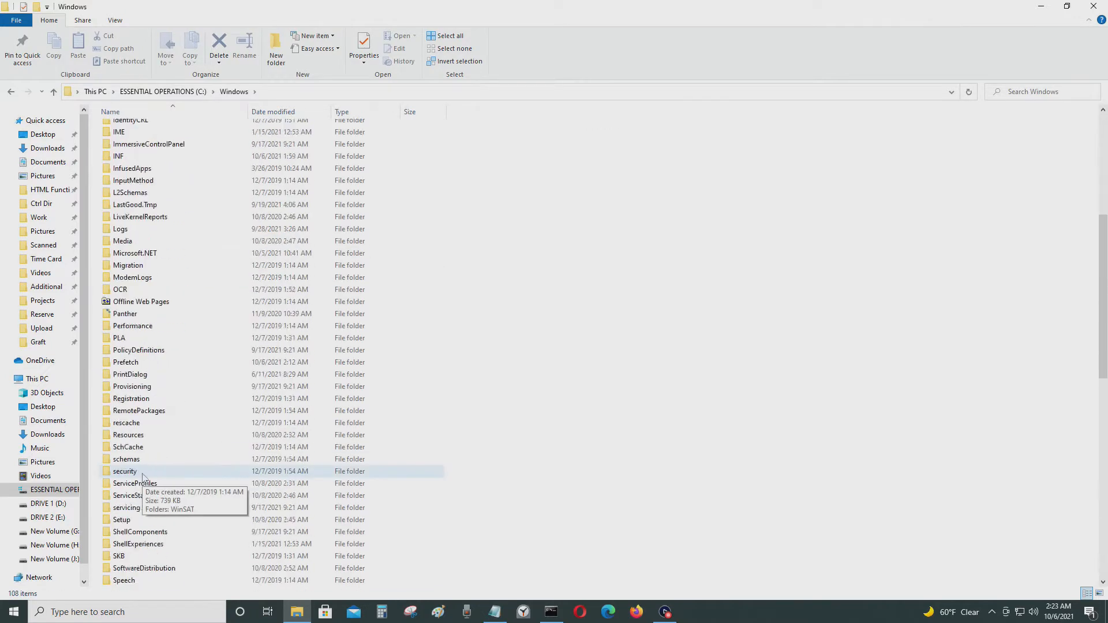
scroll(down, 3)
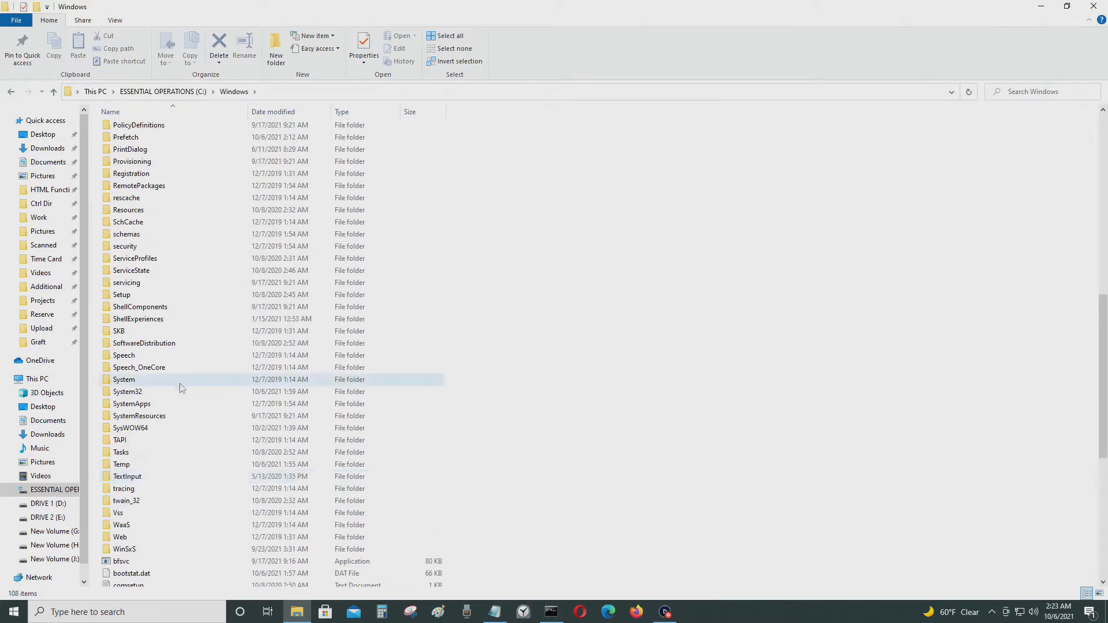
double_click(127, 379)
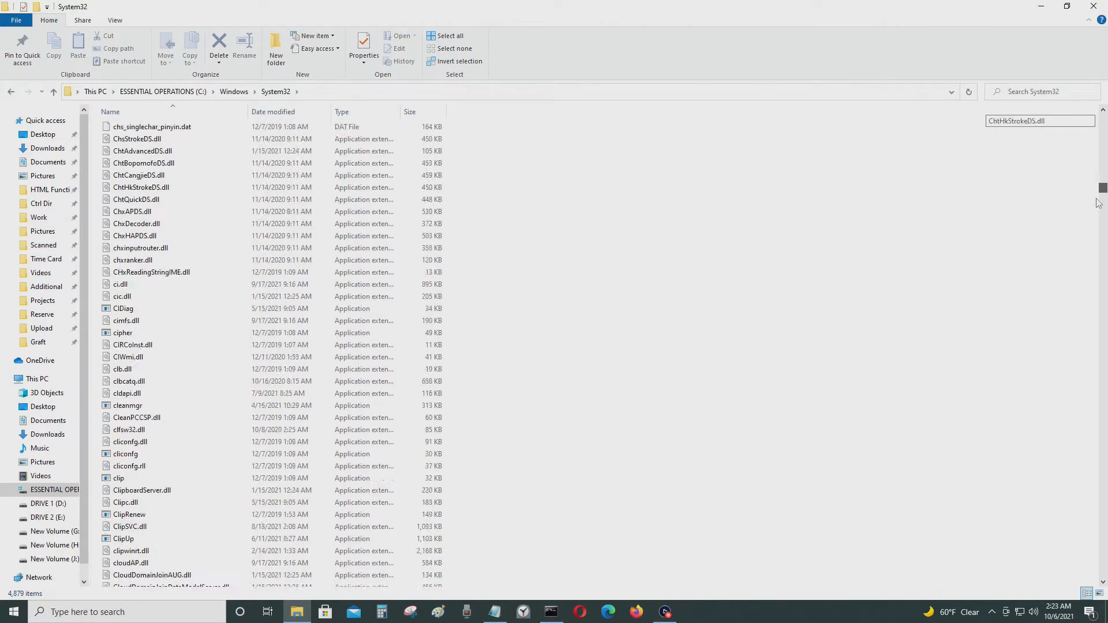
scroll(down, 3)
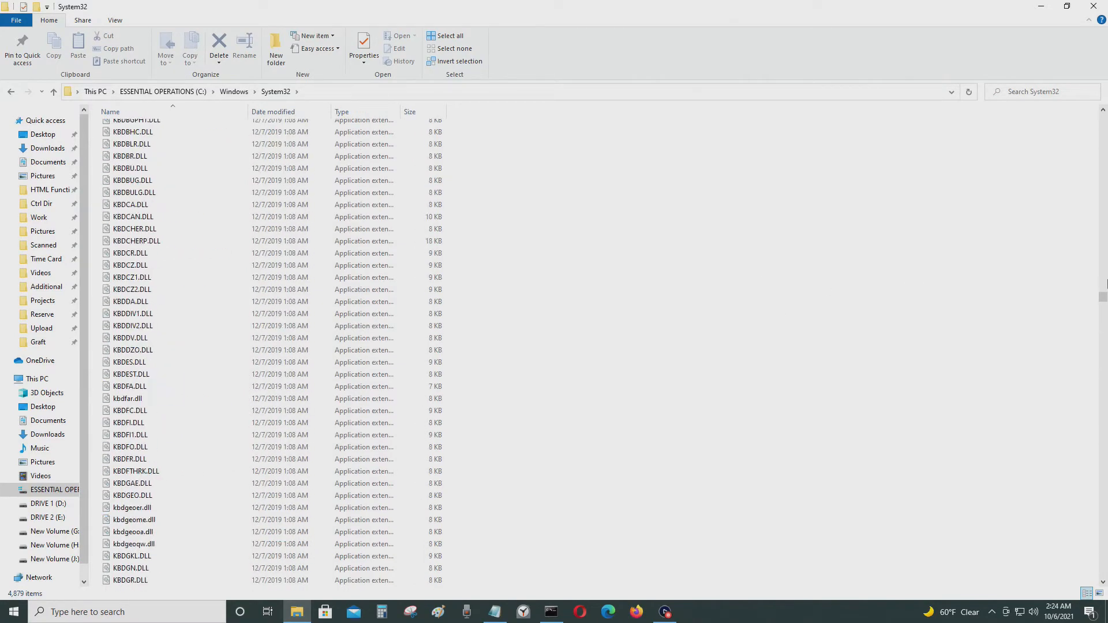
scroll(down, 3)
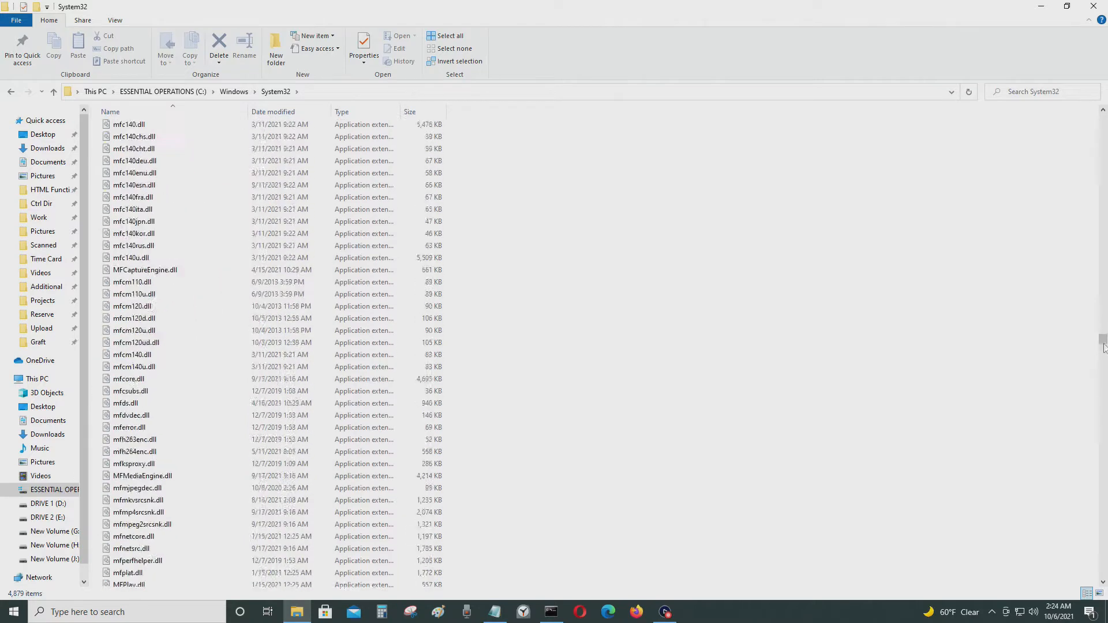
scroll(up, 3)
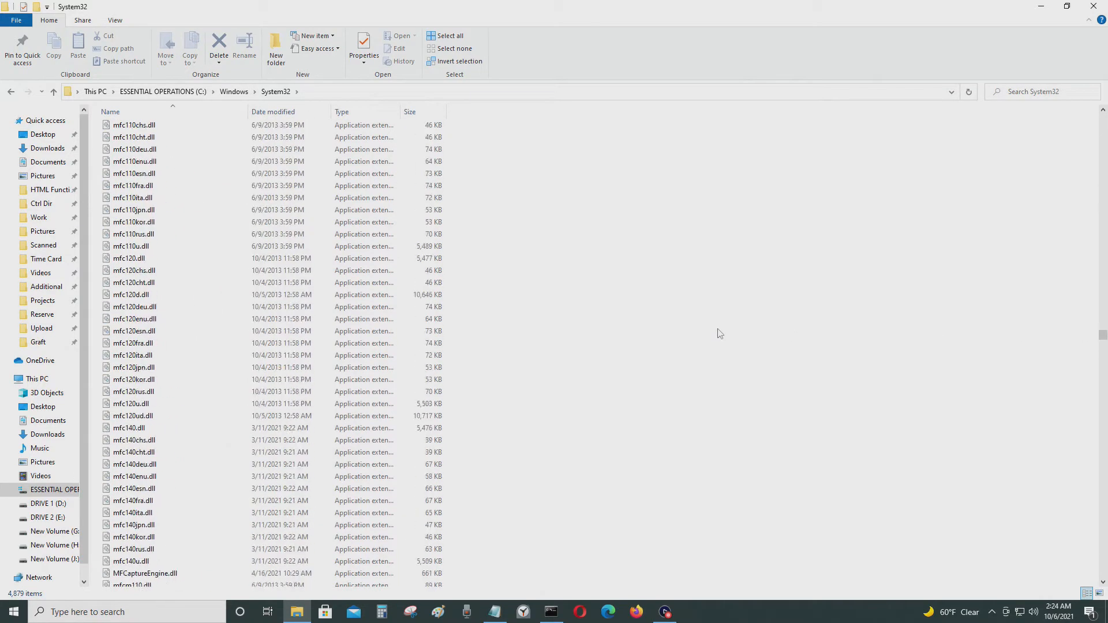
scroll(down, 3)
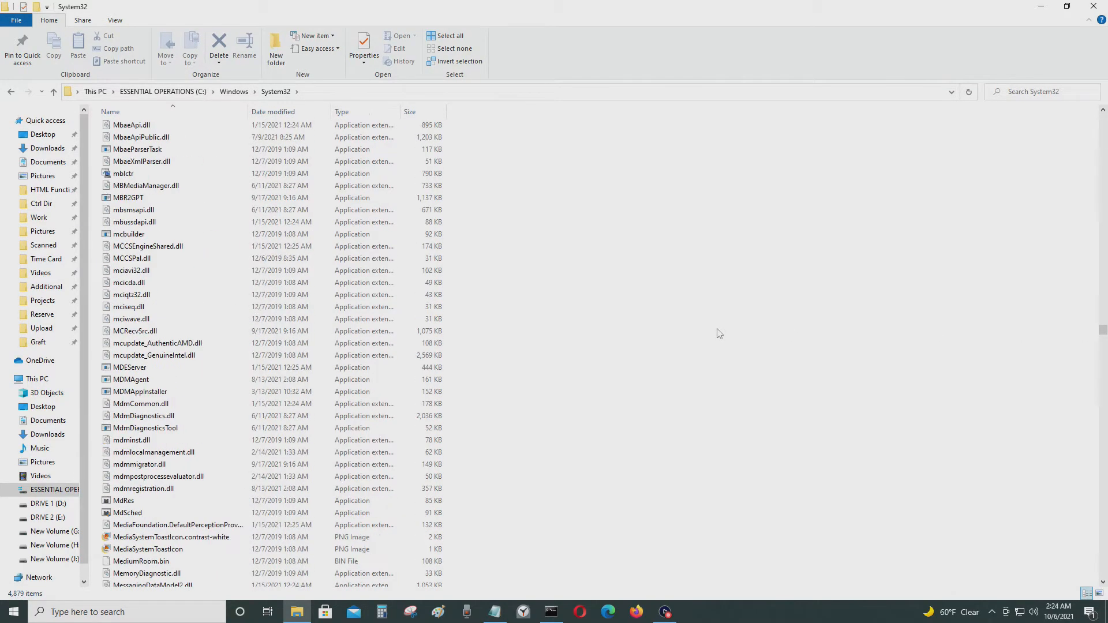
click(128, 271)
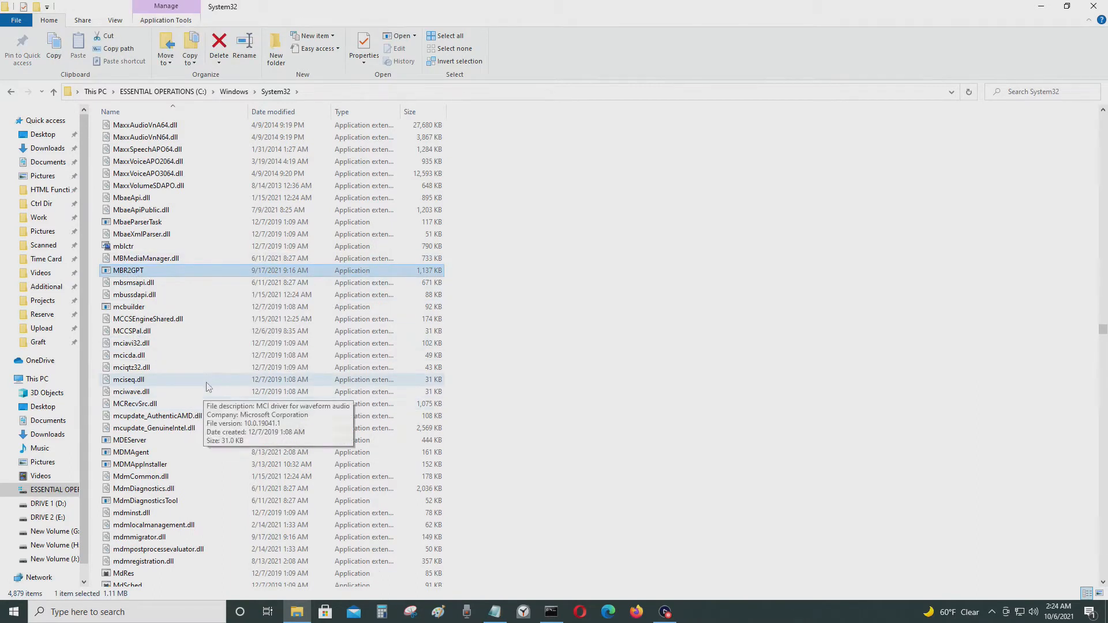
- View MBR2GPT's context menu, then return to the administrator Command Prompt
right_click(128, 271)
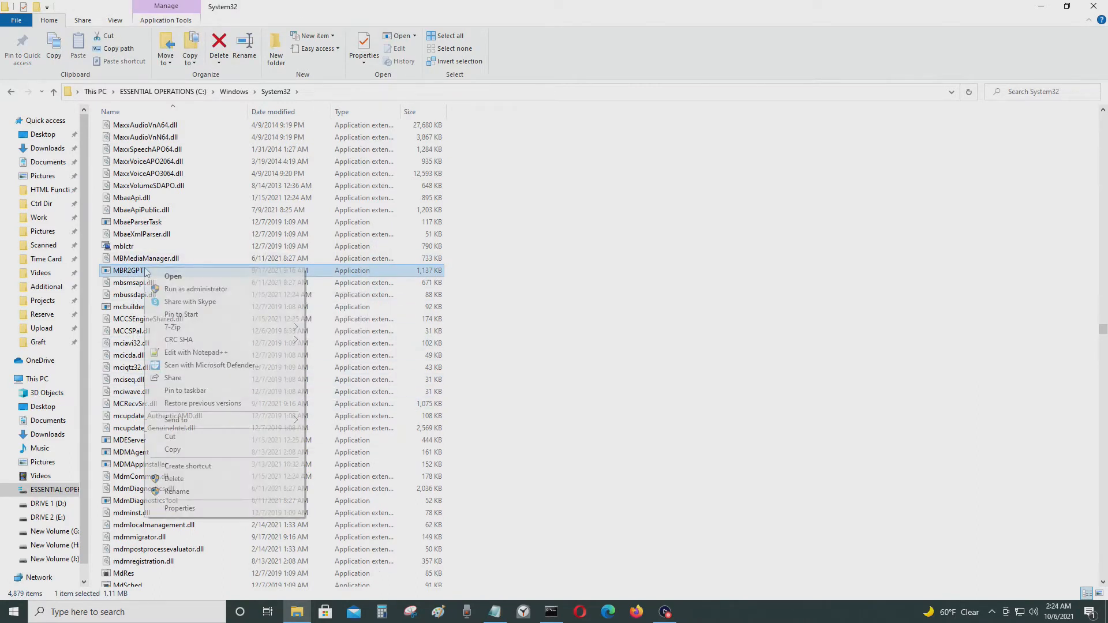
click(179, 509)
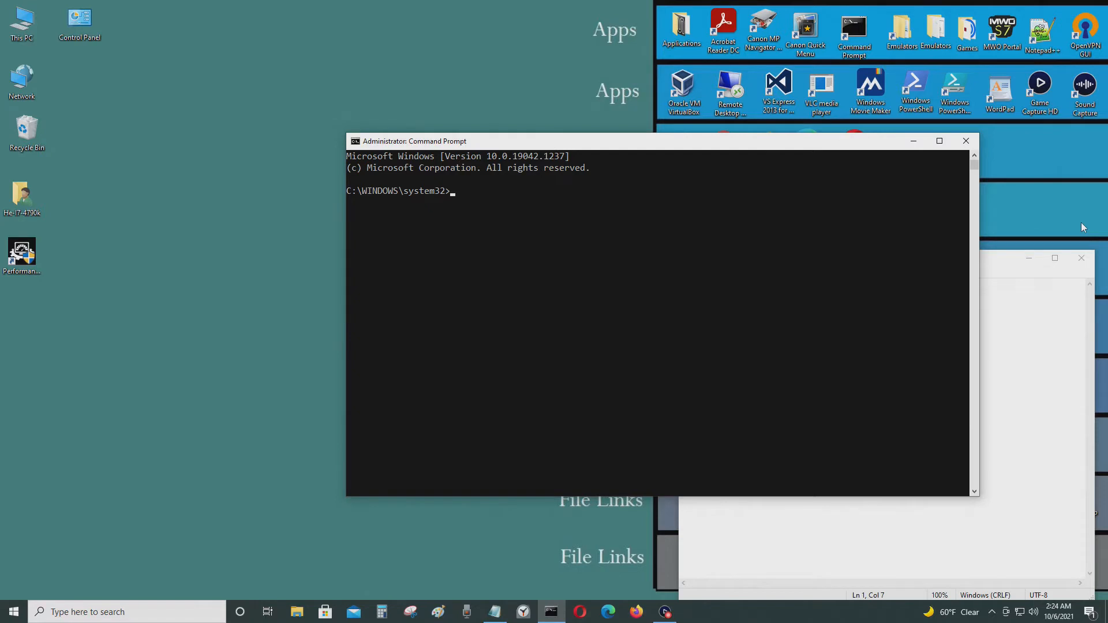
- Type a first mbr2gpt /validate /disk:3 command with a mistyped /allowdul switch
text(mb)
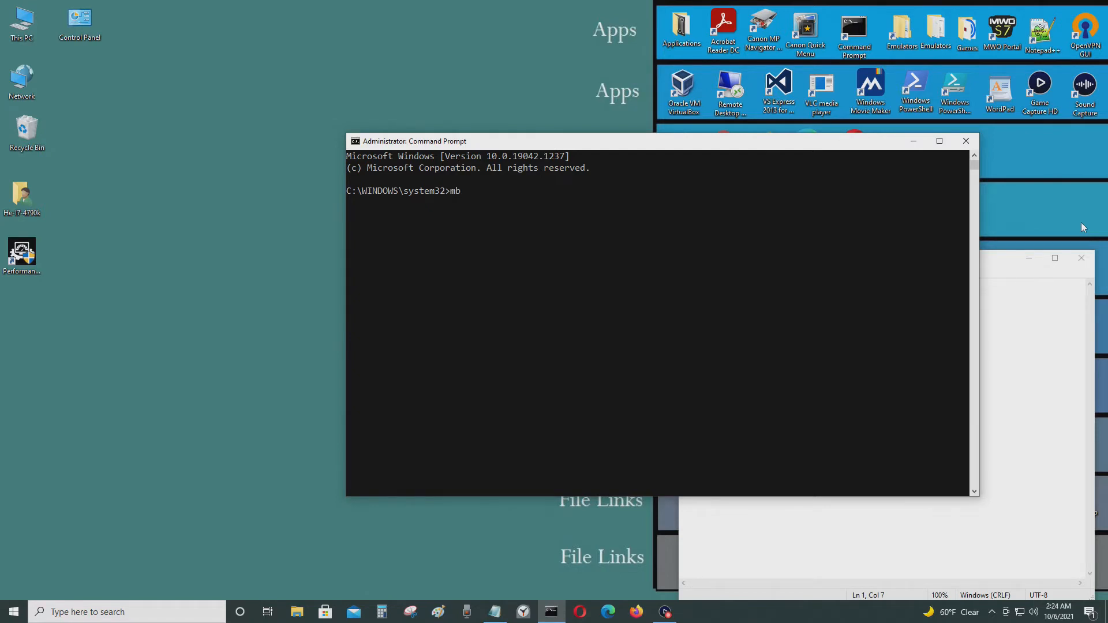
text(r2gp)
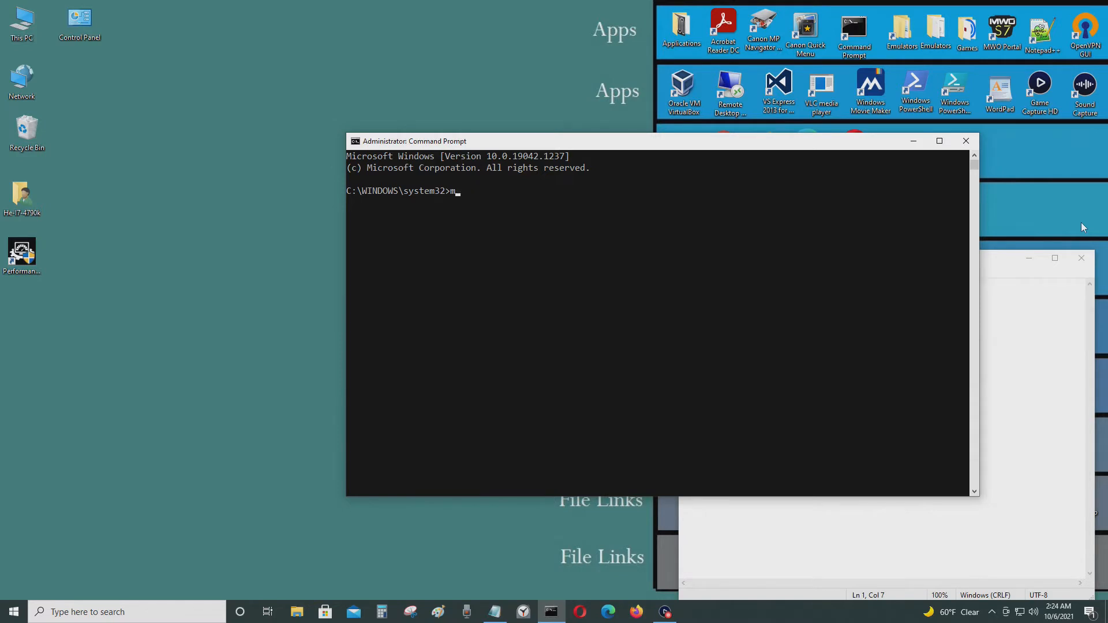
text(br2g)
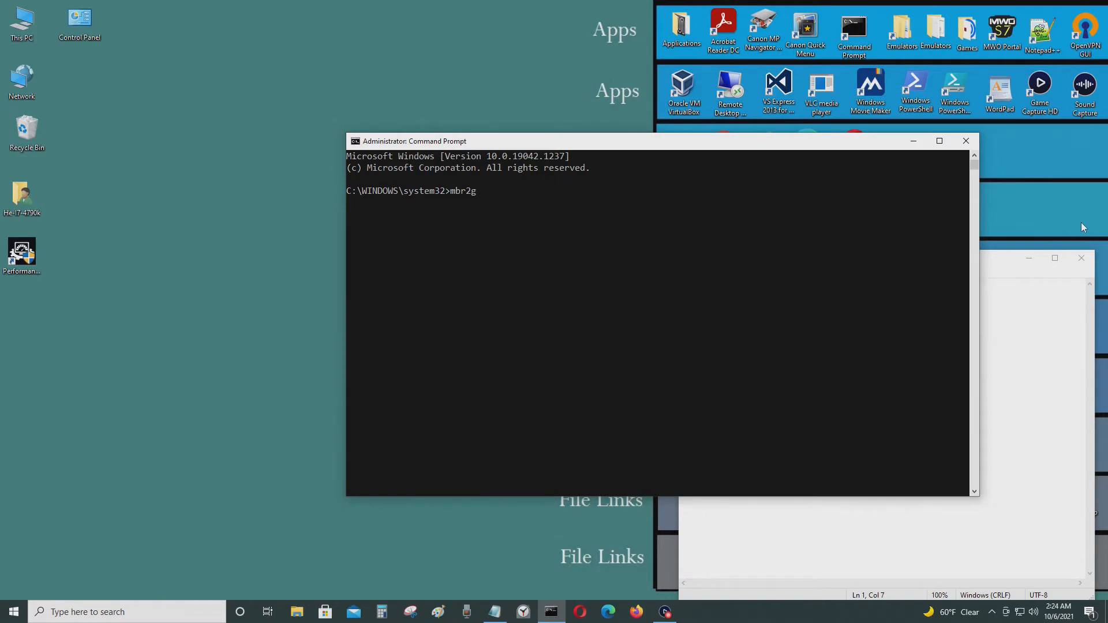
text(pt /)
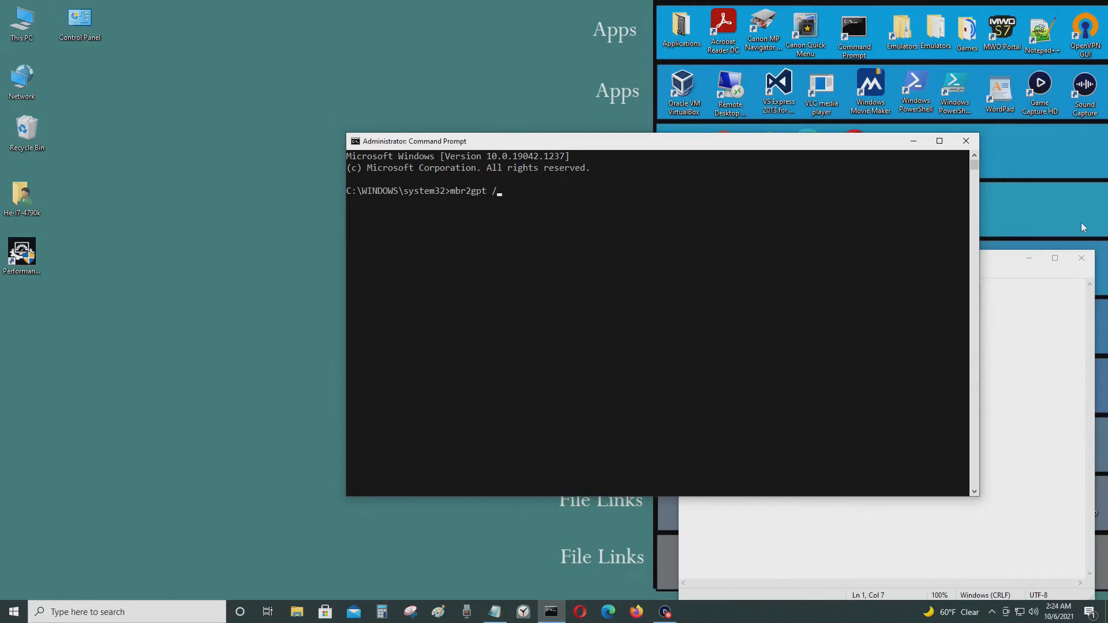
text(validate)
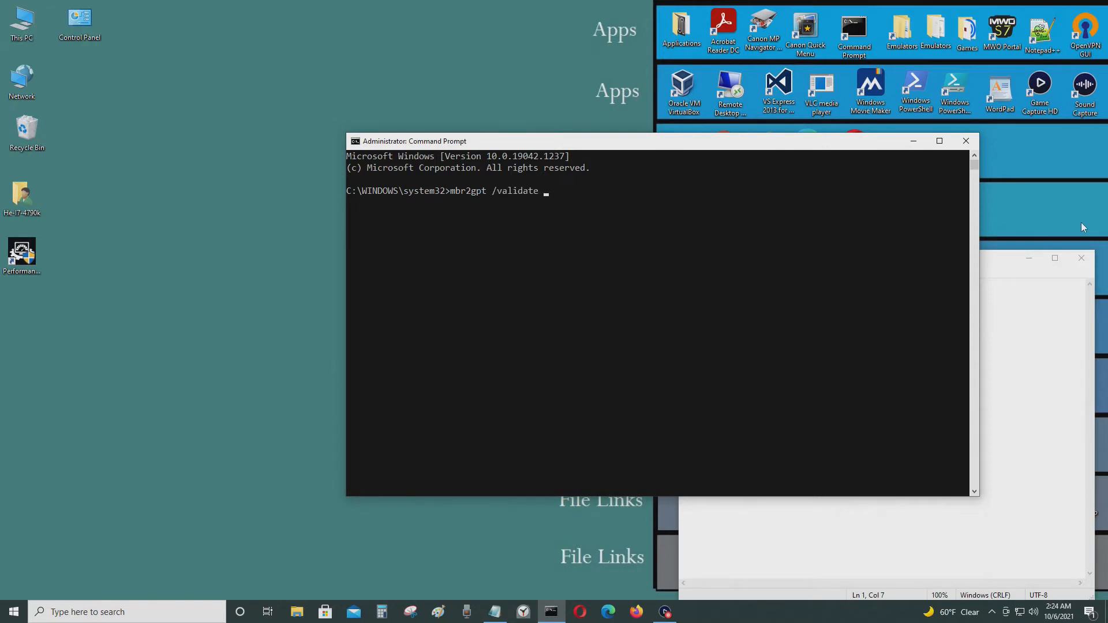
text(/disk)
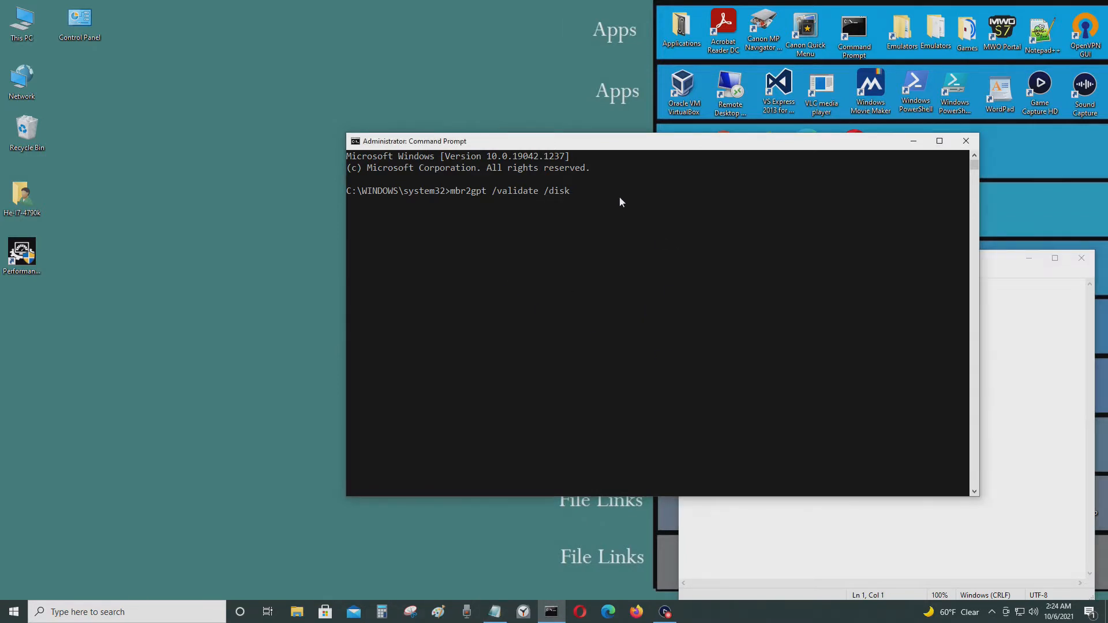
text(:3)
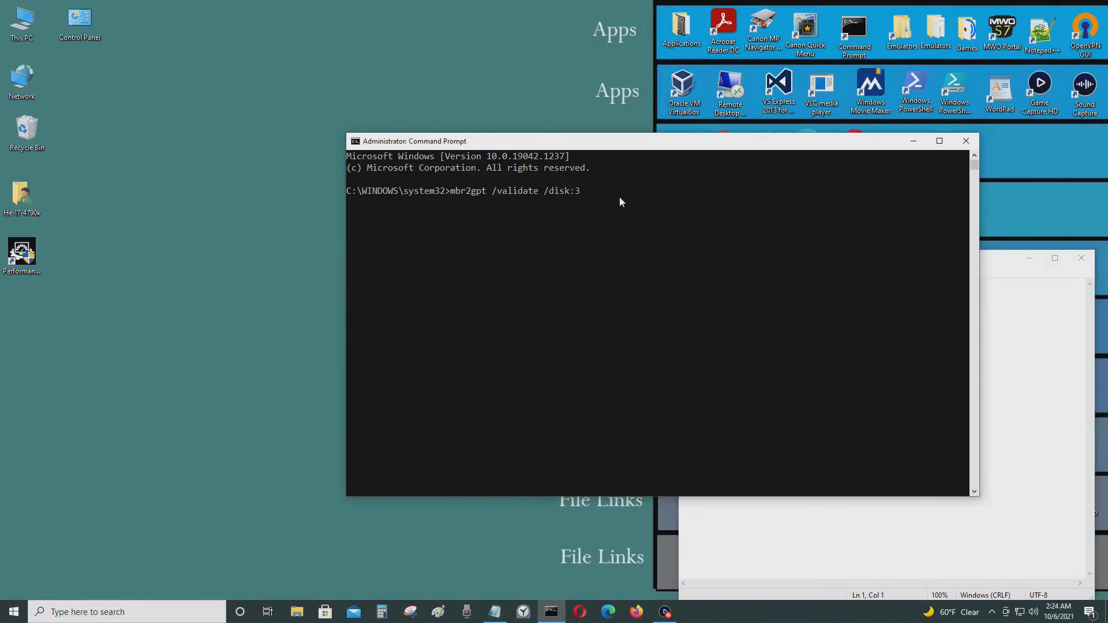
text(/allowdul)
text(mbr2gpt)
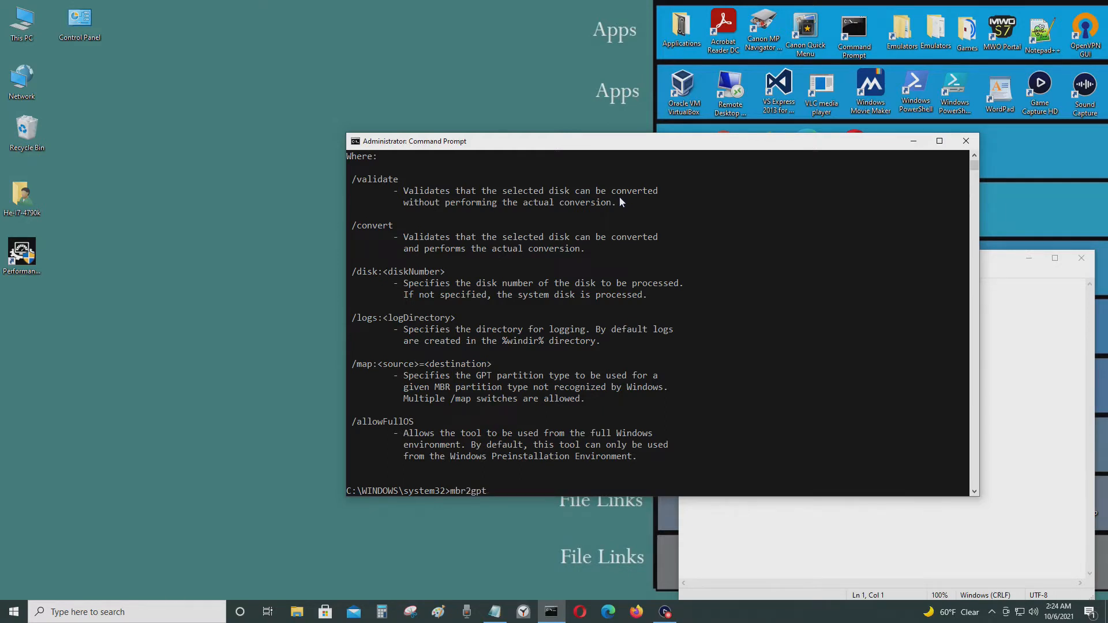
- Retype mbr2gpt /validate /disk:3 /allowfullos to validate disk 3 successfully
text(/valuidate /d)
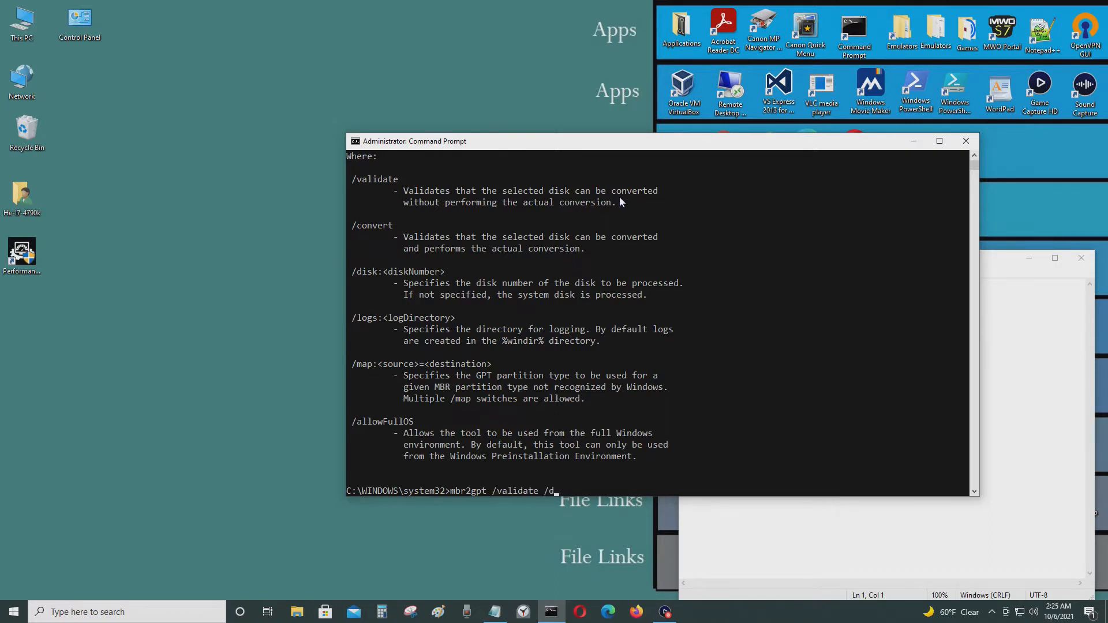
text(isk:)
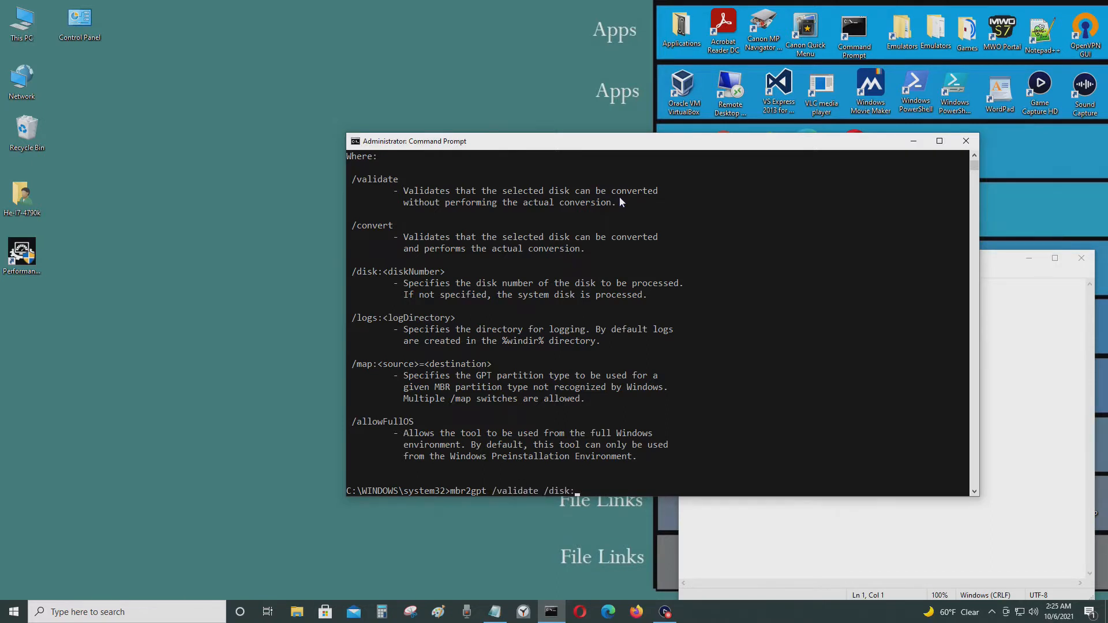
text(3 /al)
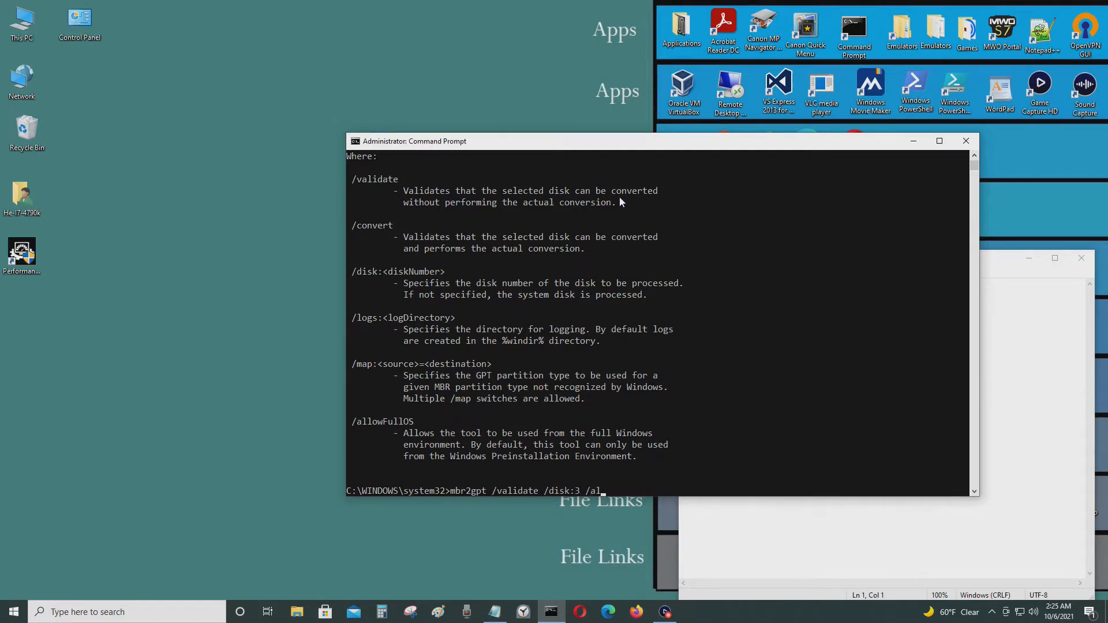
text(lowfullos)
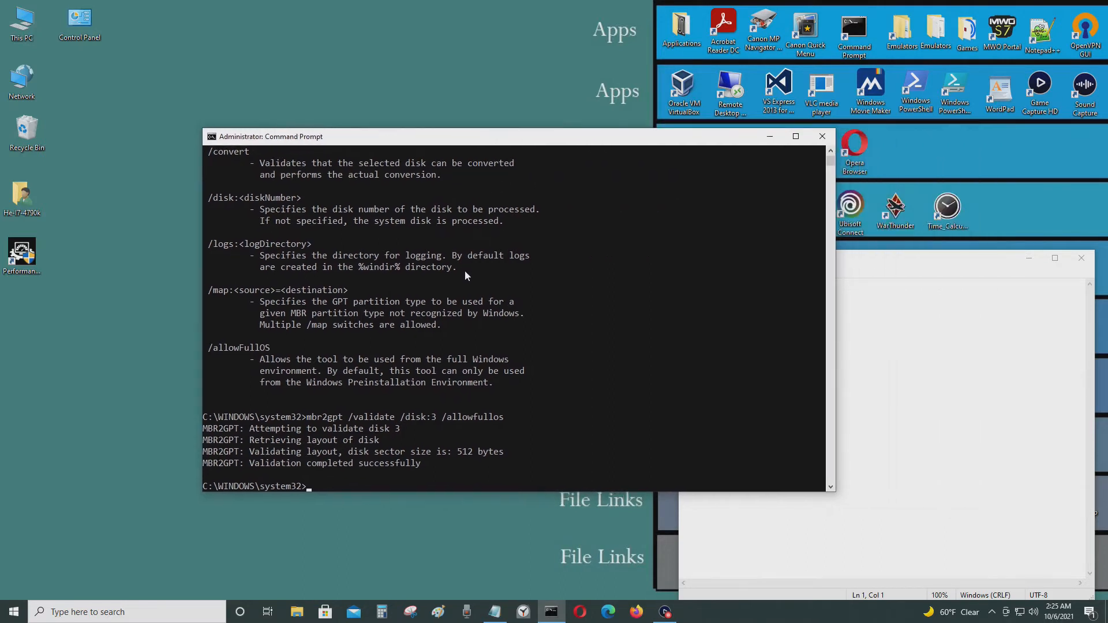
- Start DiskPart and run 'list disk', showing disks 0–5 with only Disk 2 GPT
text(disk)
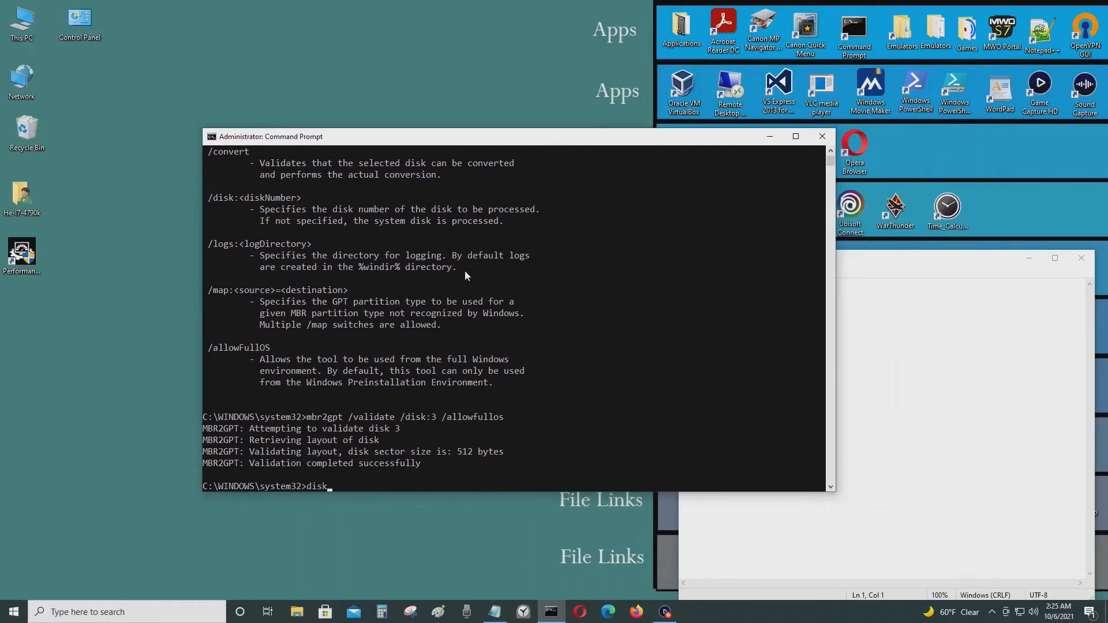
text(part)
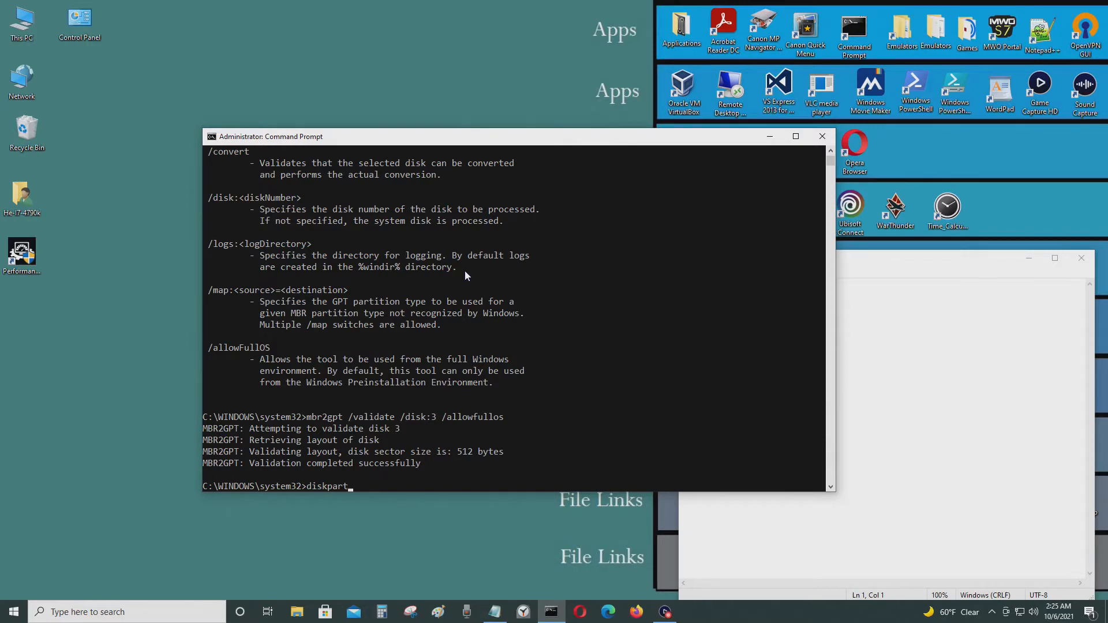
key(Return)
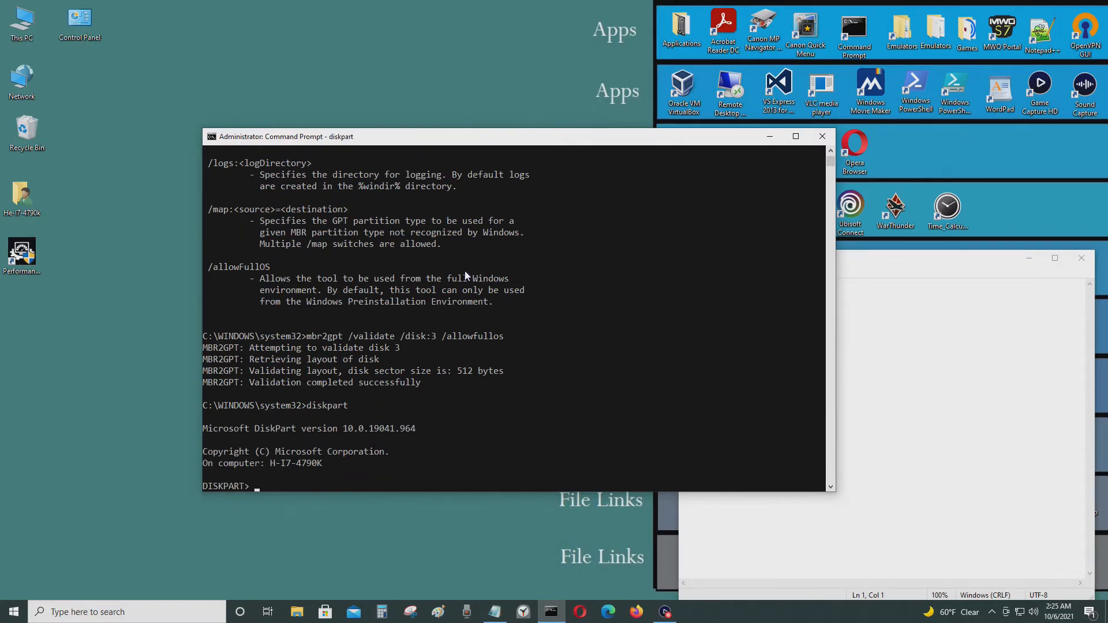
text(list disk)
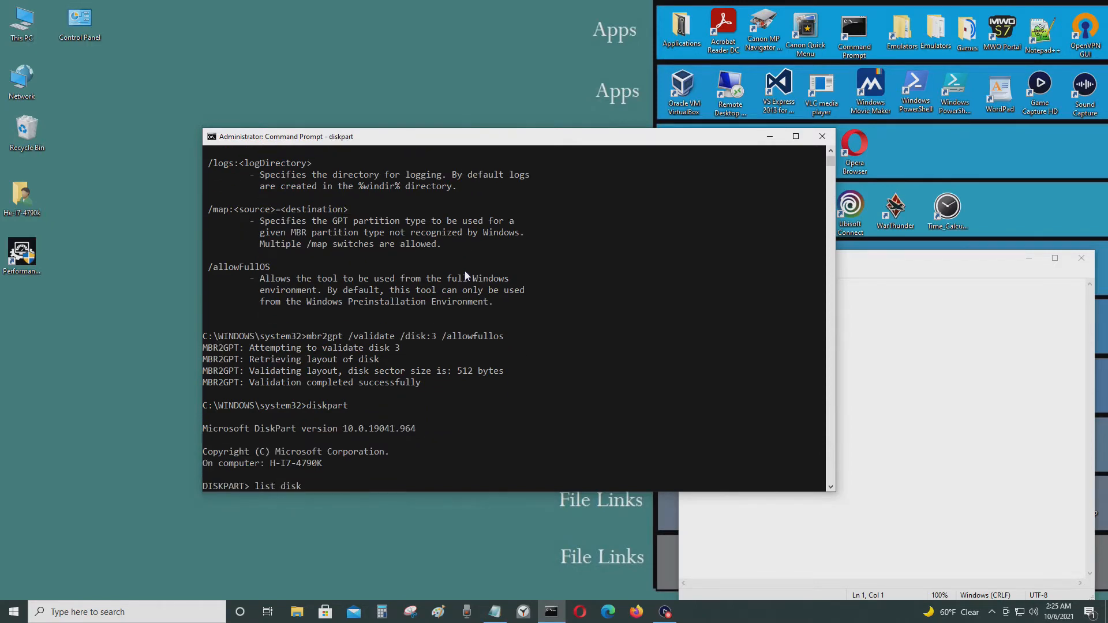
key(Return)
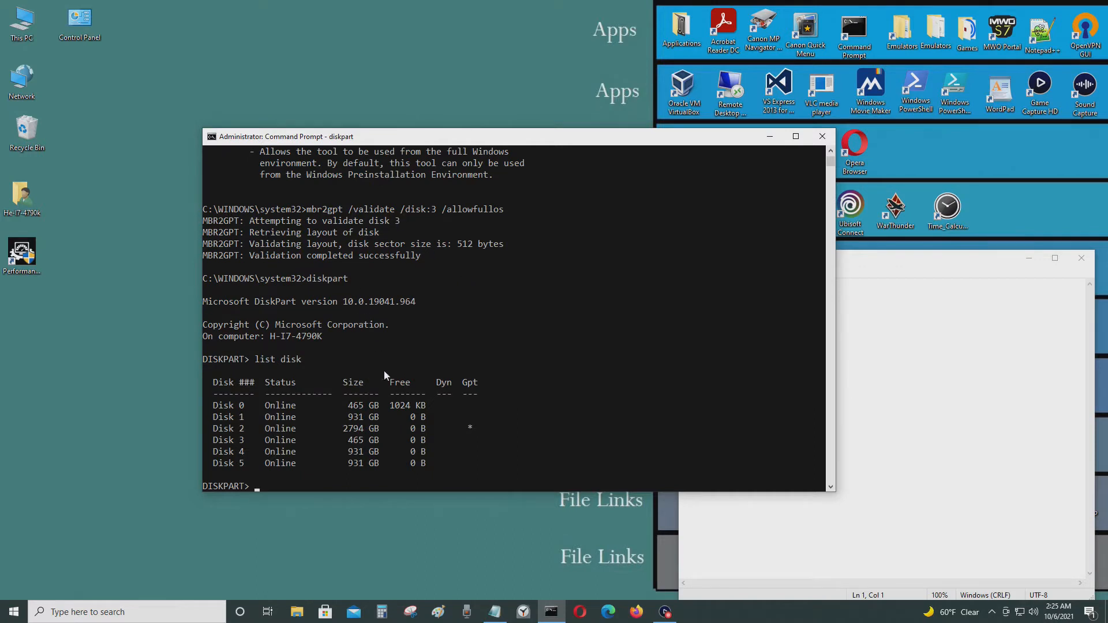
mouse_move(297, 452)
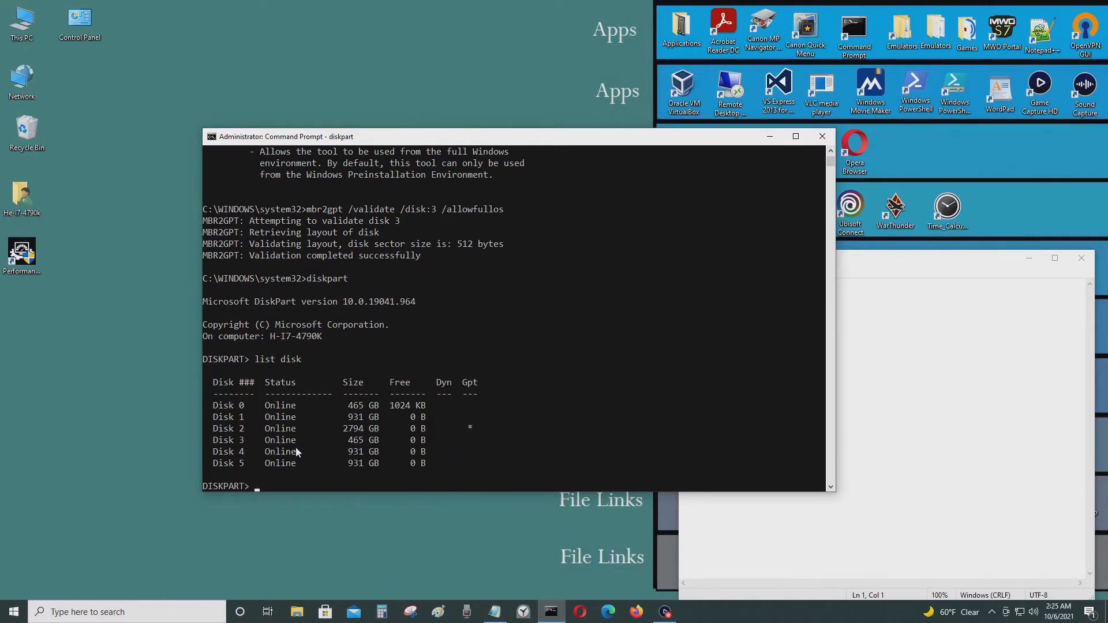
mouse_move(411, 441)
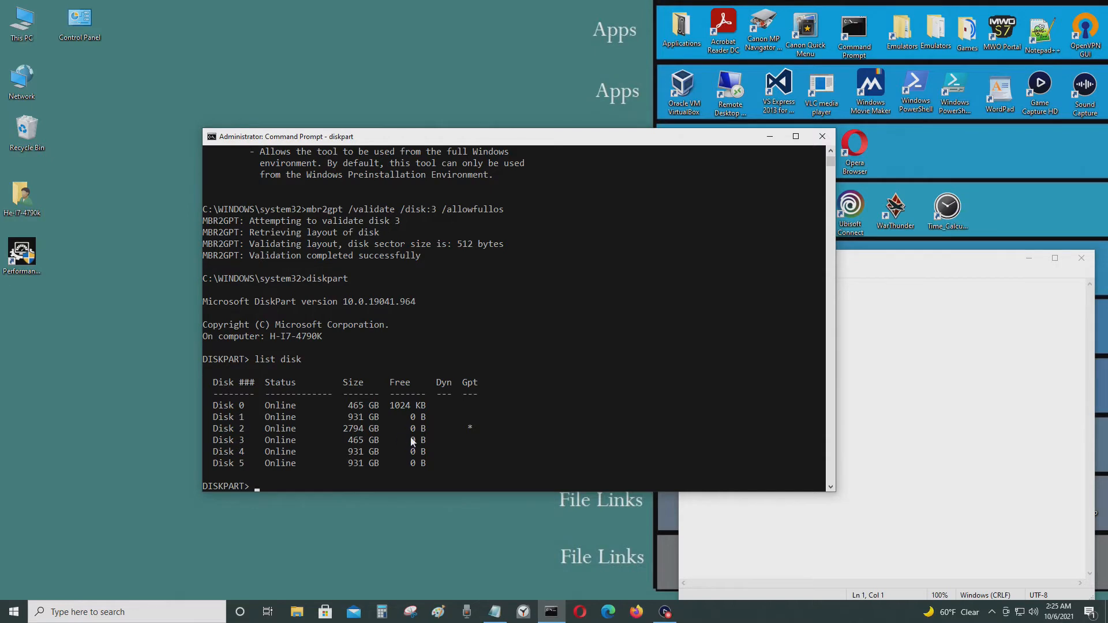
mouse_move(289, 441)
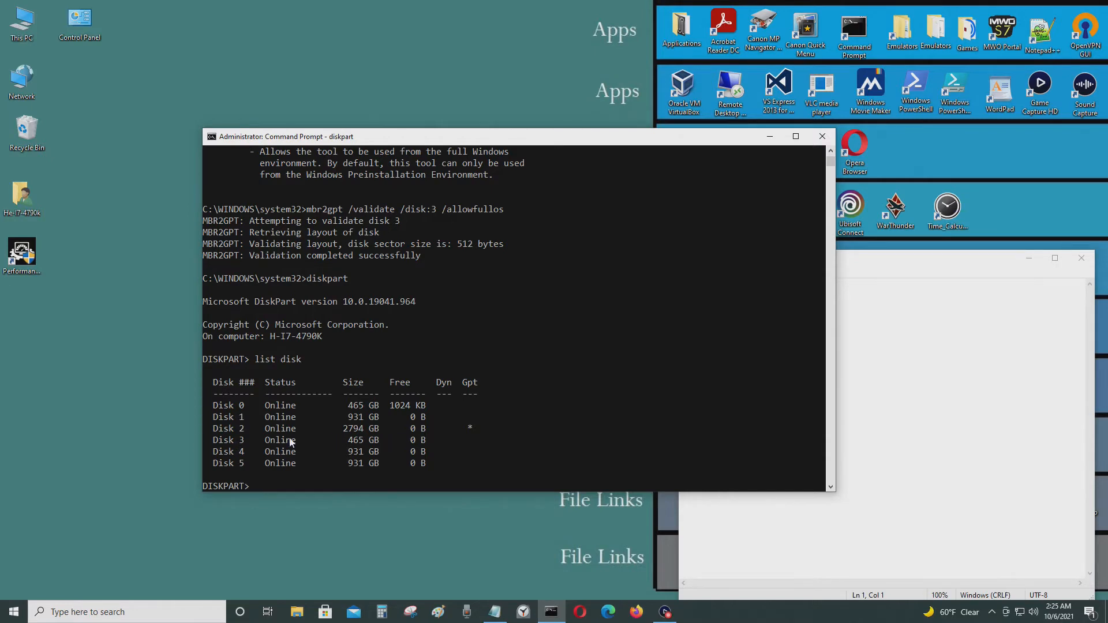
mouse_move(466, 443)
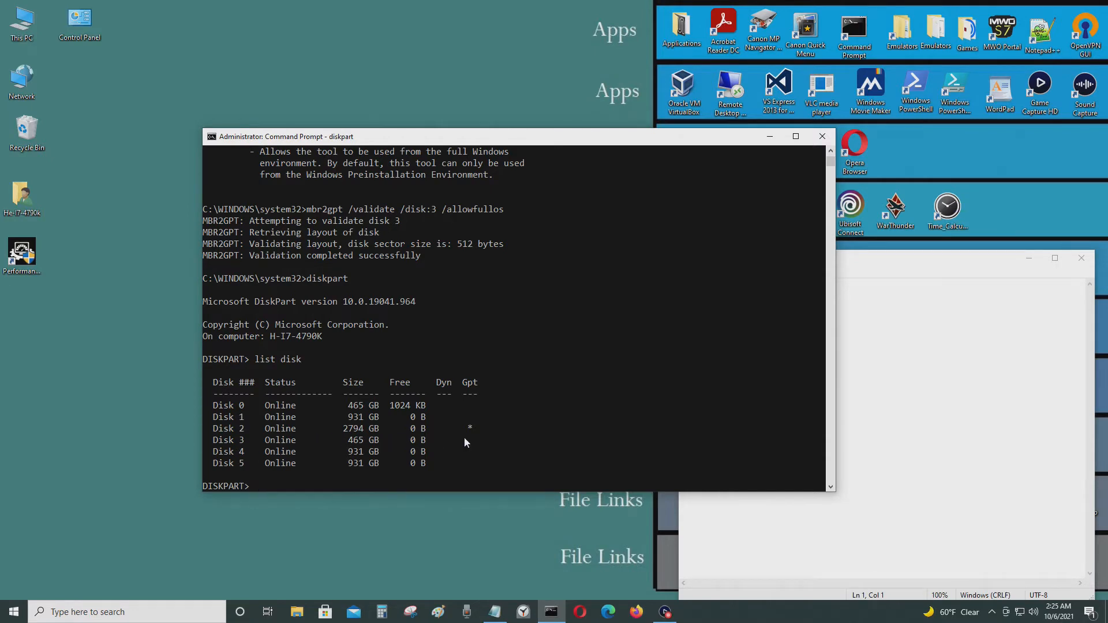
- Exit DiskPart and change to the root C:\ prompt
text(e)
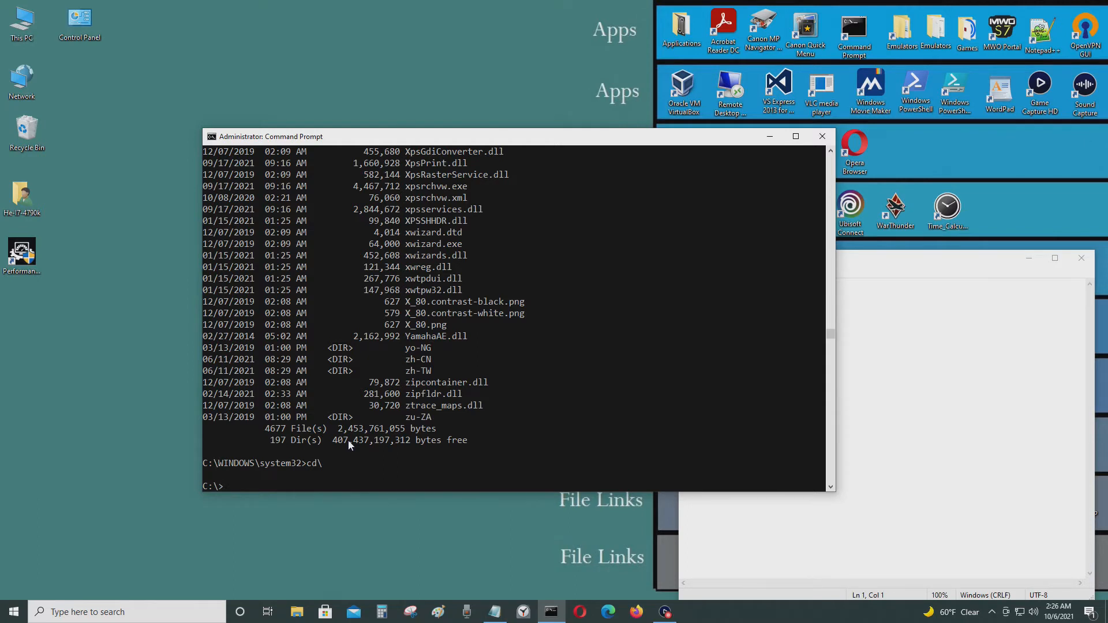
- Run mbr2gpt /convert /disk:3 /allowfullos to convert disk 3 to GPT
text(mbr)
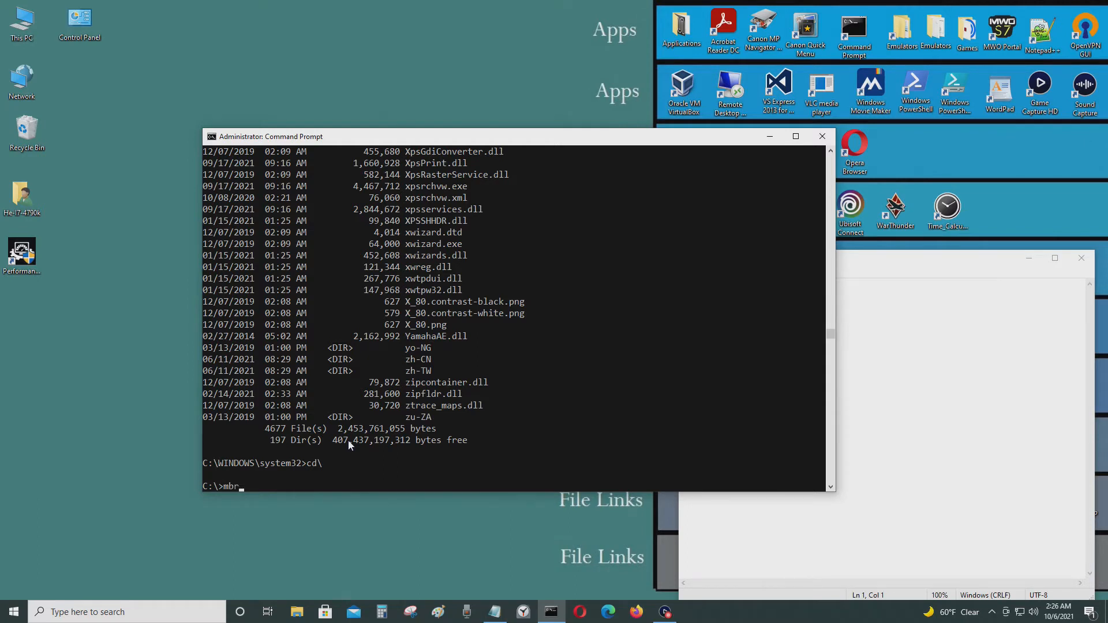
text(2gpt)
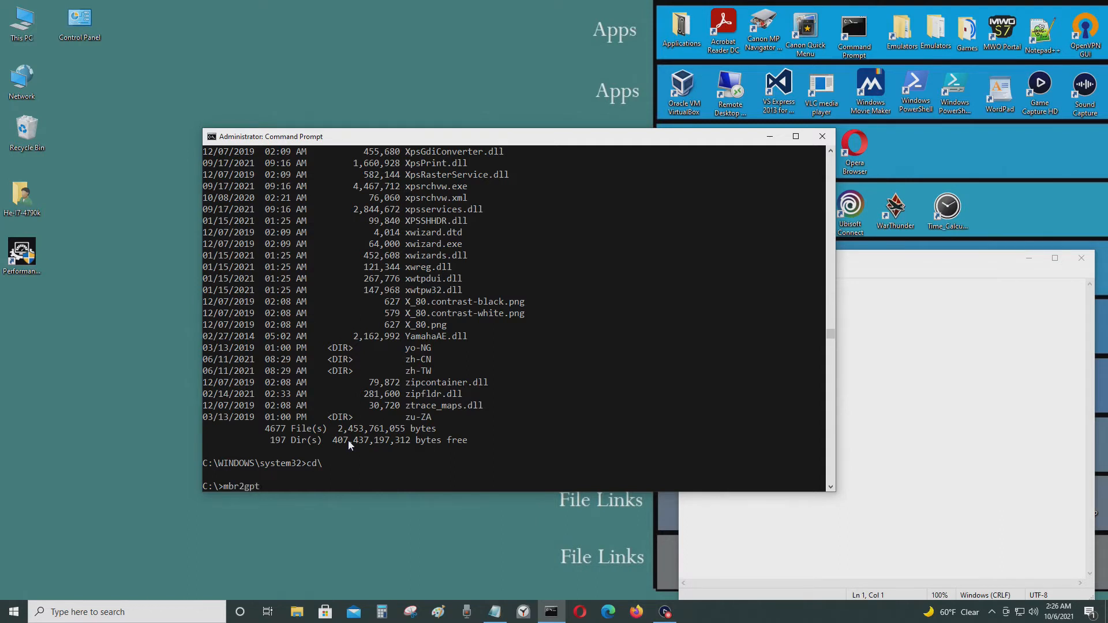
text(/convert /disk:3 /)
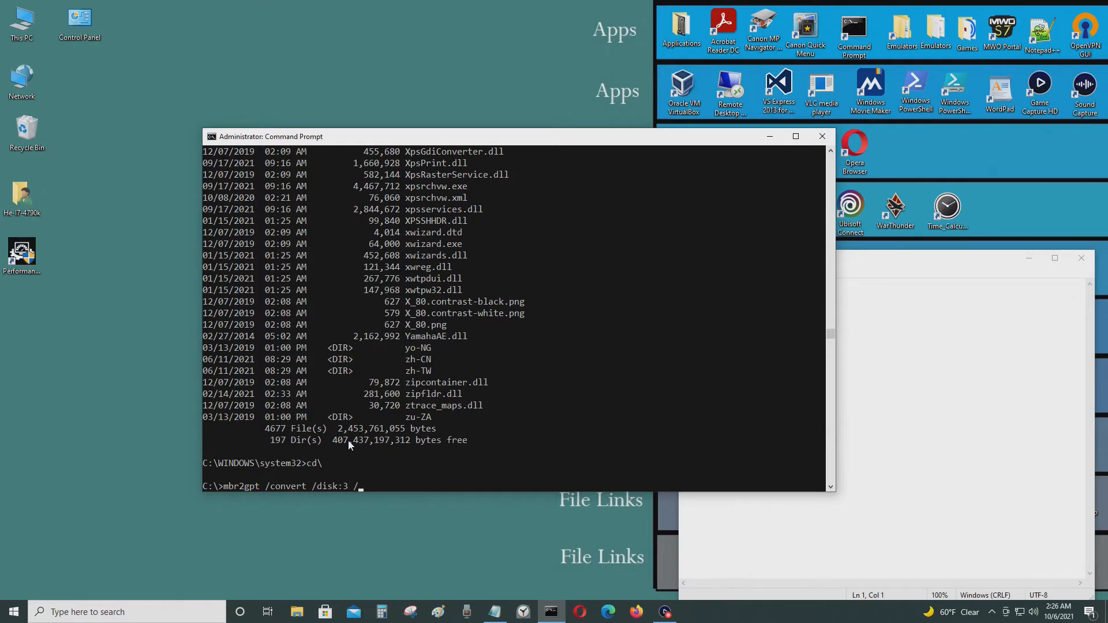
text(allowf)
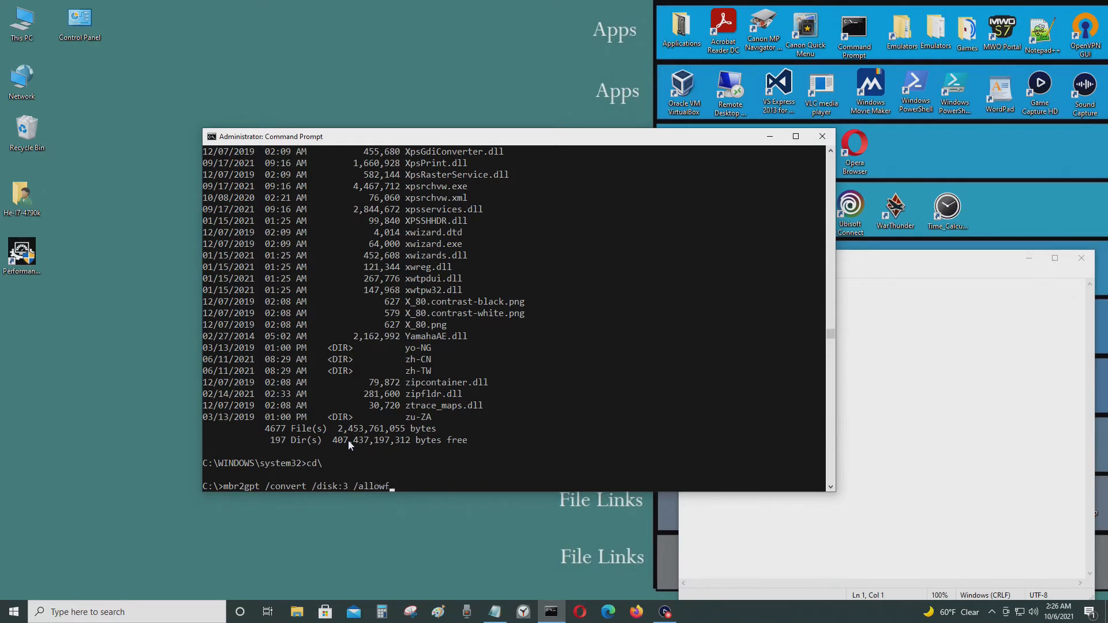
text(ullos)
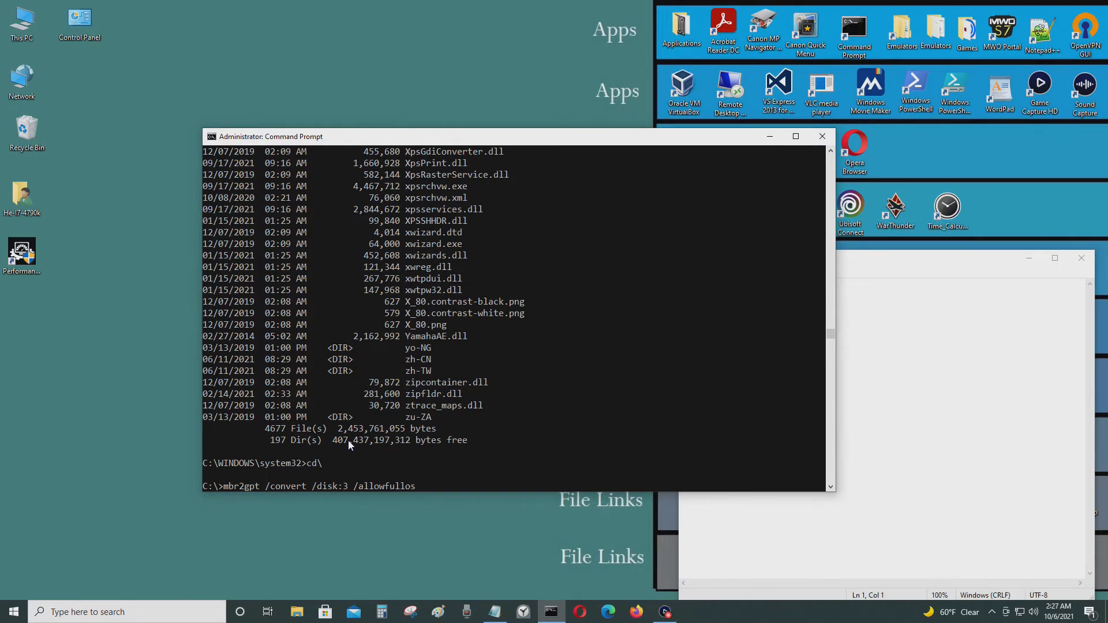
key(Return)
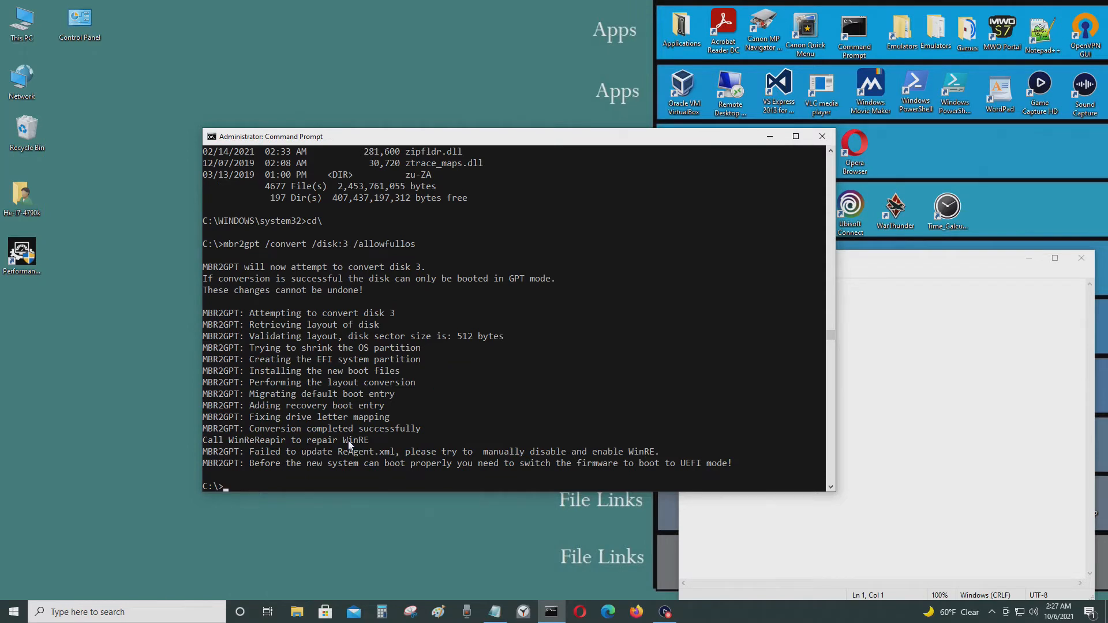
mouse_move(360, 468)
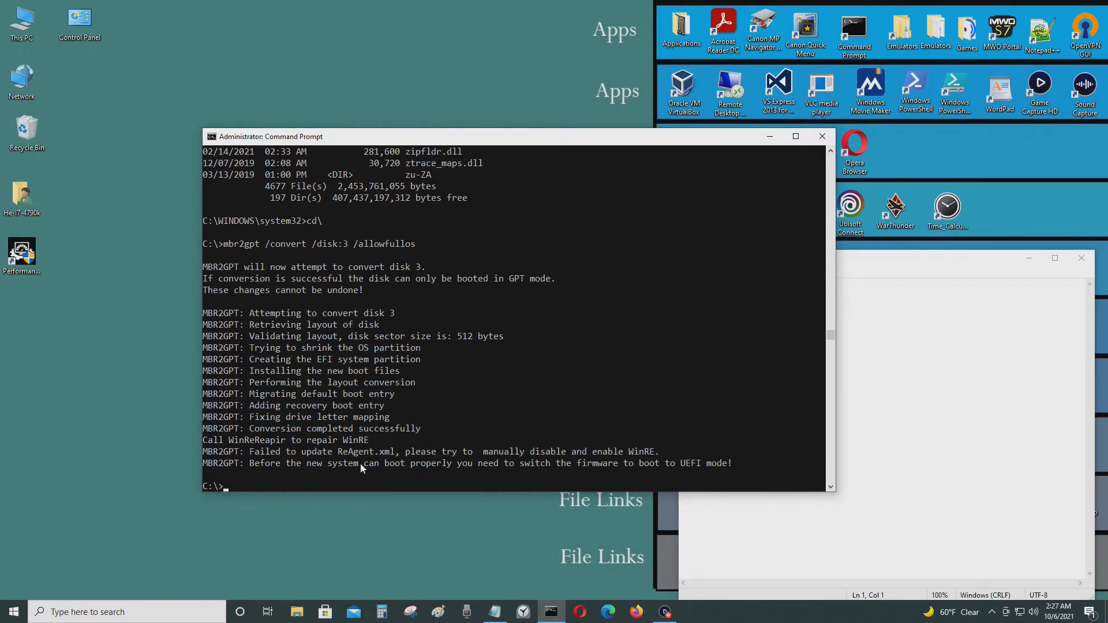
mouse_move(528, 467)
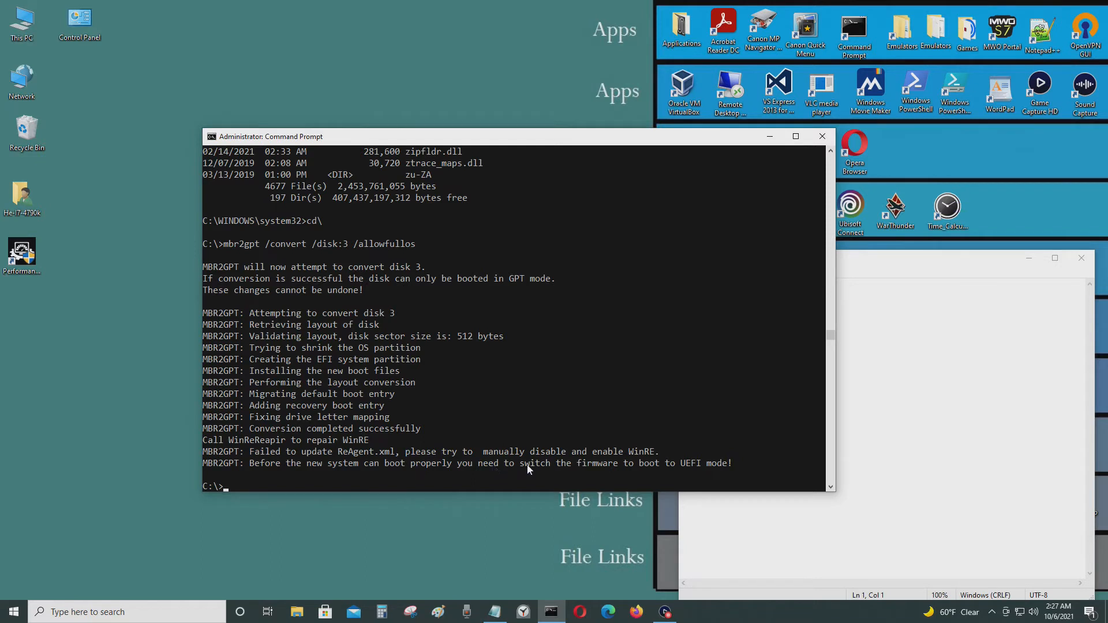
mouse_move(721, 470)
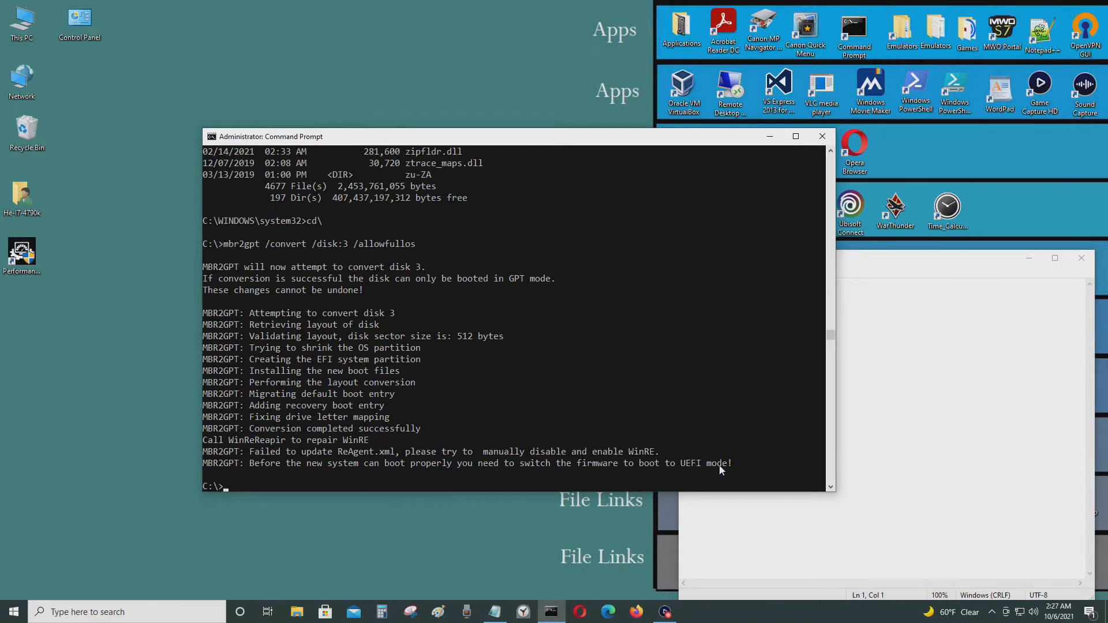
mouse_move(730, 474)
text(Disk 3)
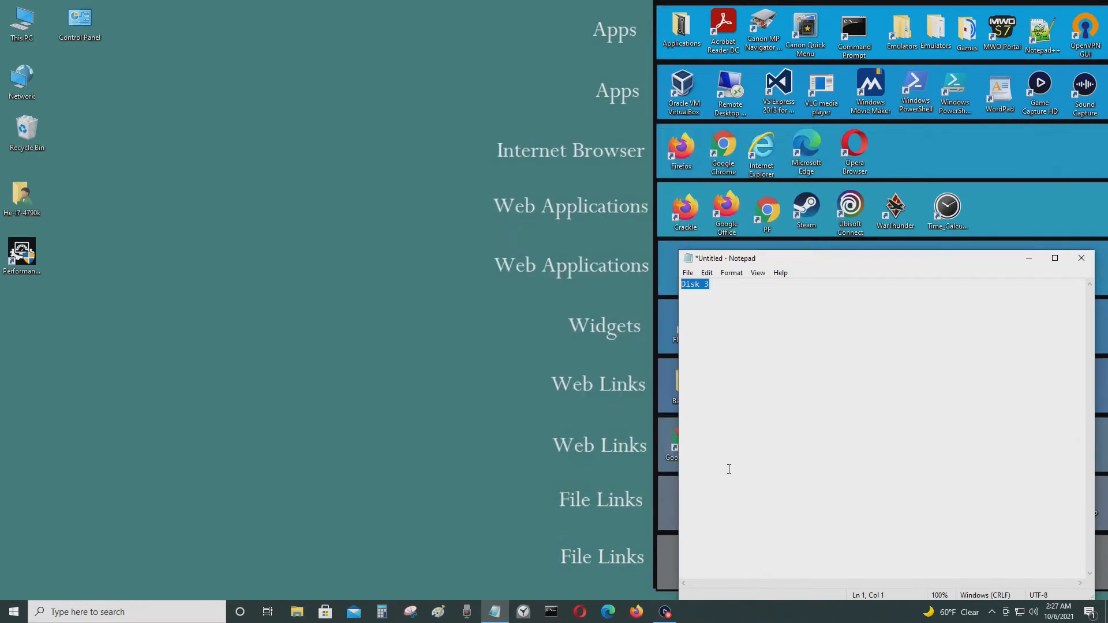
mouse_move(653, 388)
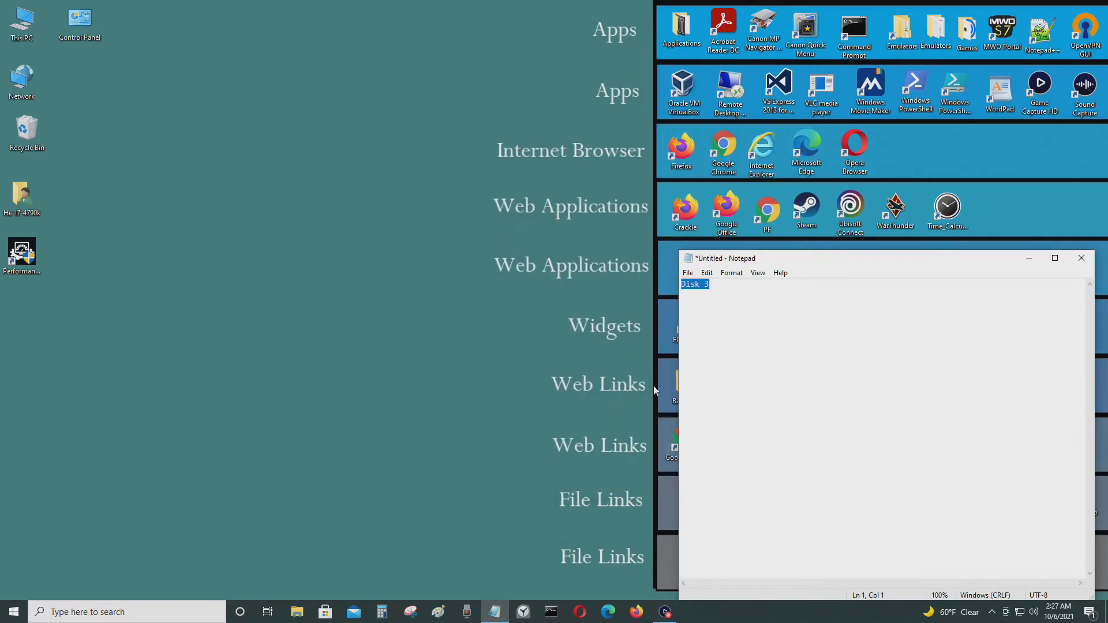